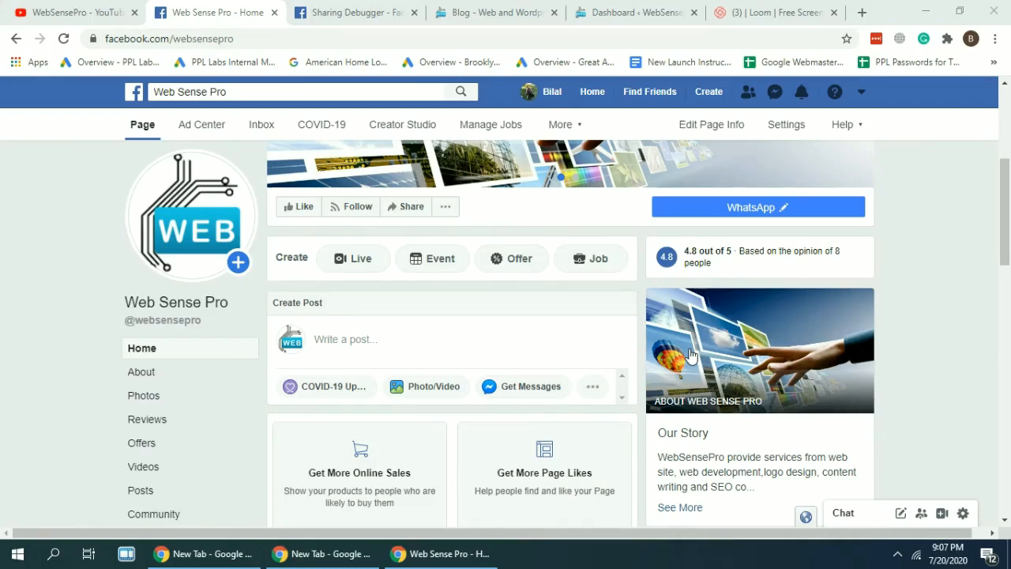
mouse_move(600, 323)
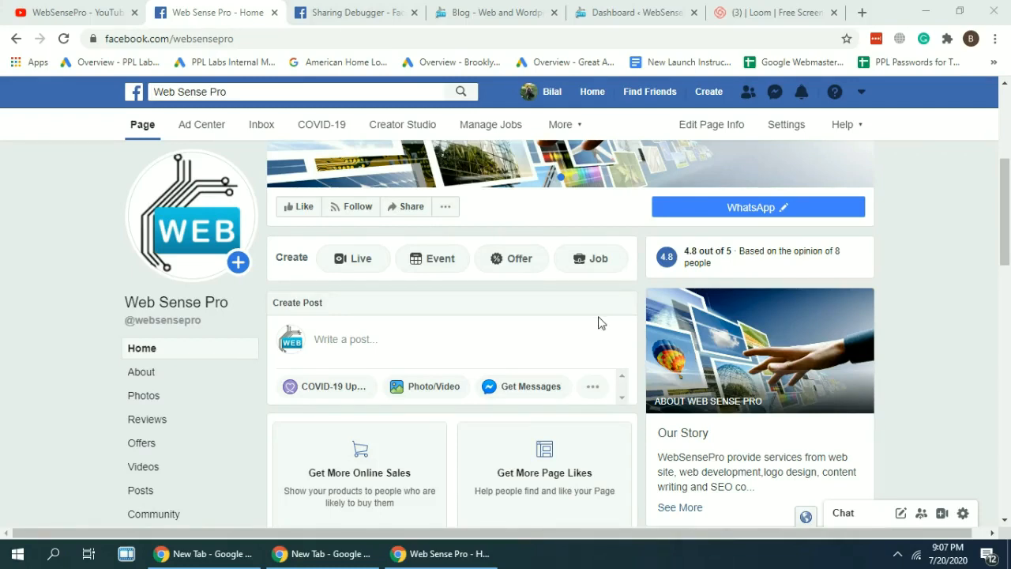
- Open an empty 'Write a post...' composer on the Web Sense Pro Facebook page
scroll("down", 3)
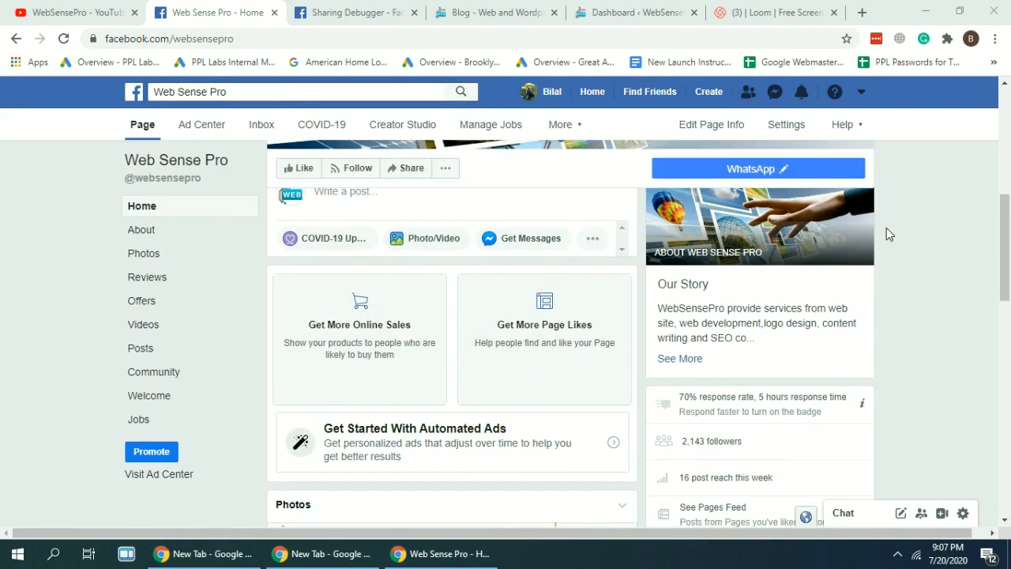
scroll("down", 3)
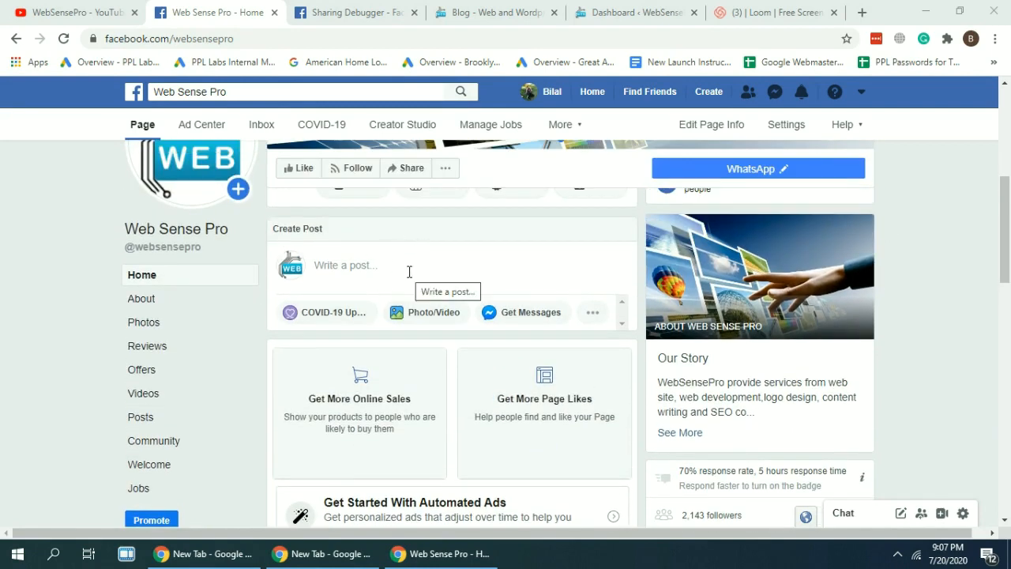
left_click(345, 265)
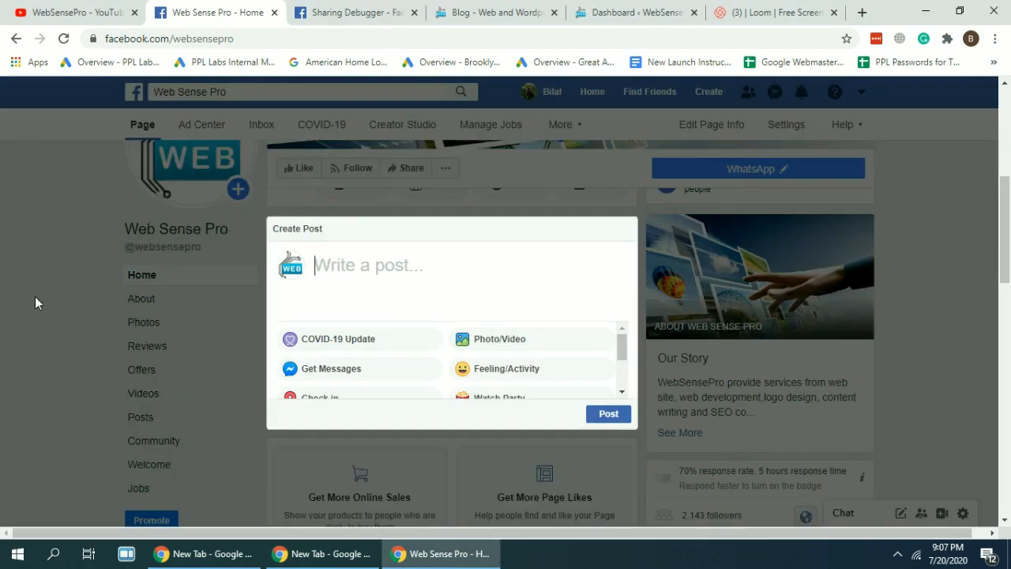
- Bring the '8 Design Tips When Creating a Product Page' article link into the draft post
left_click(493, 12)
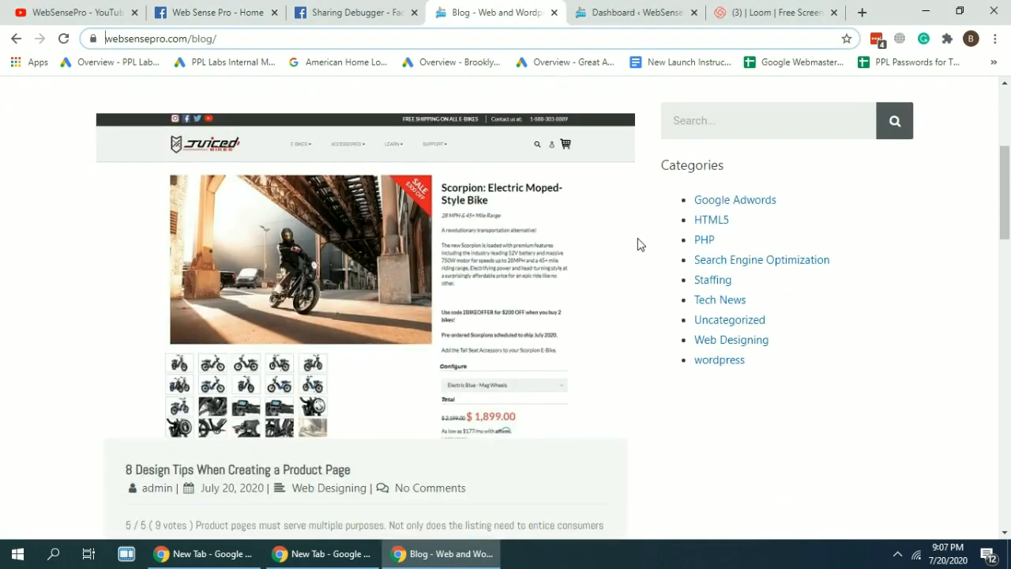
scroll("down", 3)
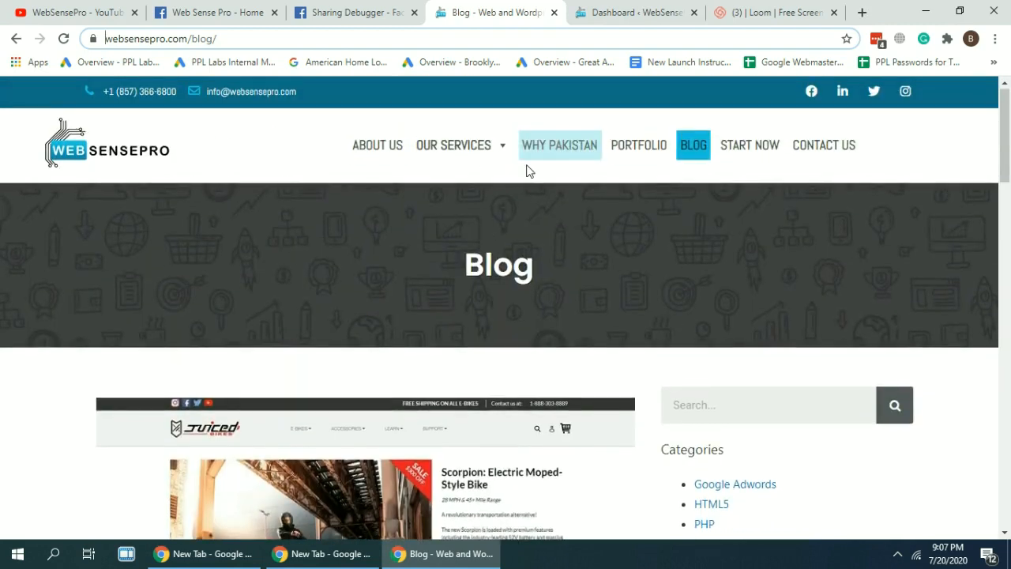
scroll("down", 3)
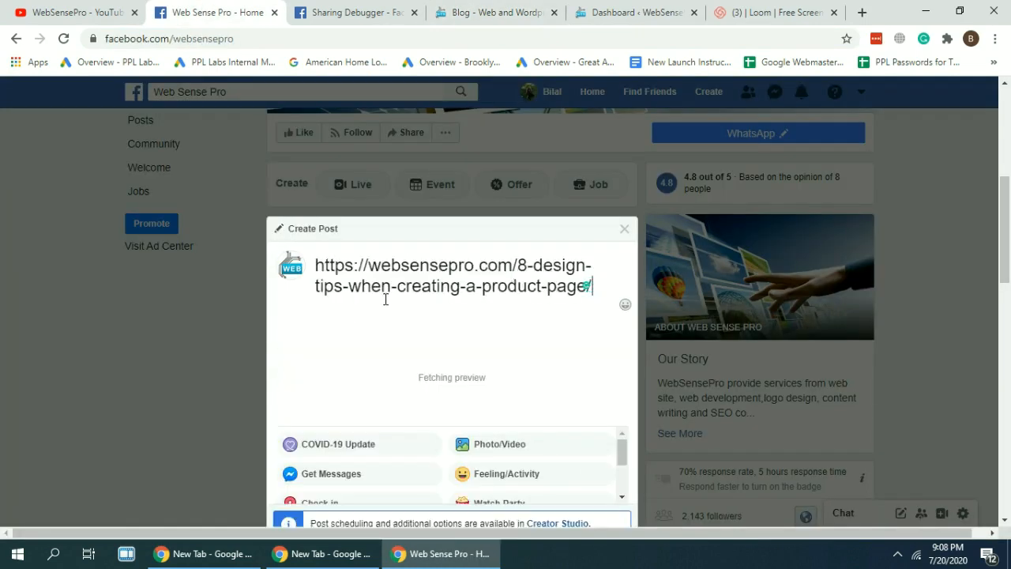
left_click(494, 12)
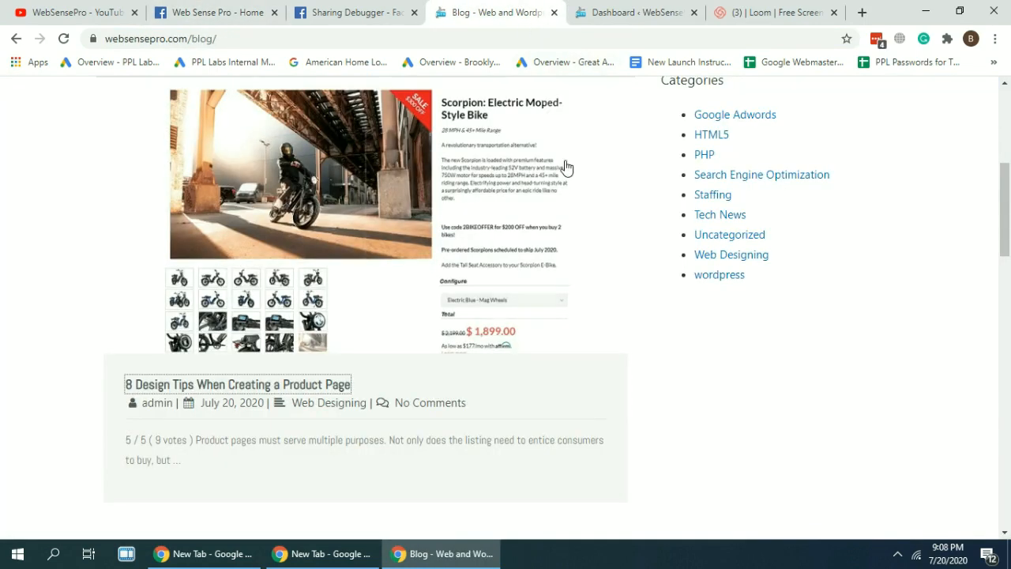
scroll("up", 3)
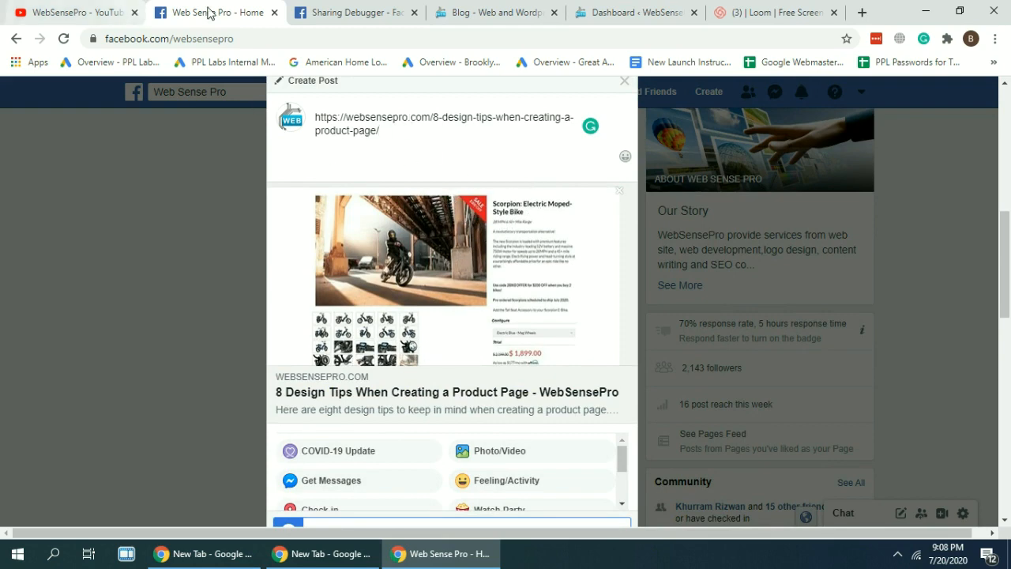
- Search Google for 'yoast SEO plugin' in a new tab, then return to Facebook
left_click(634, 12)
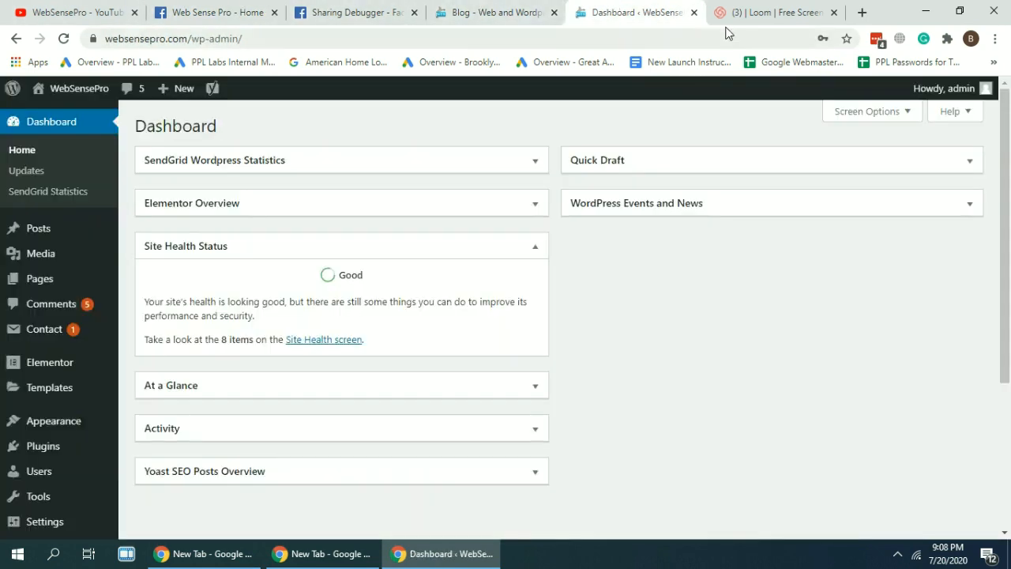
left_click(862, 12)
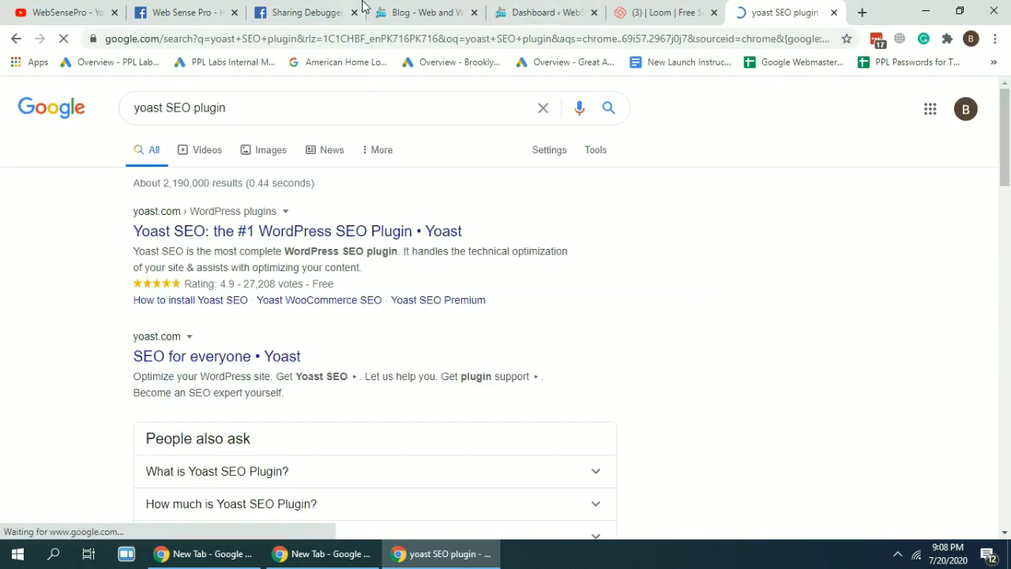
left_click(425, 12)
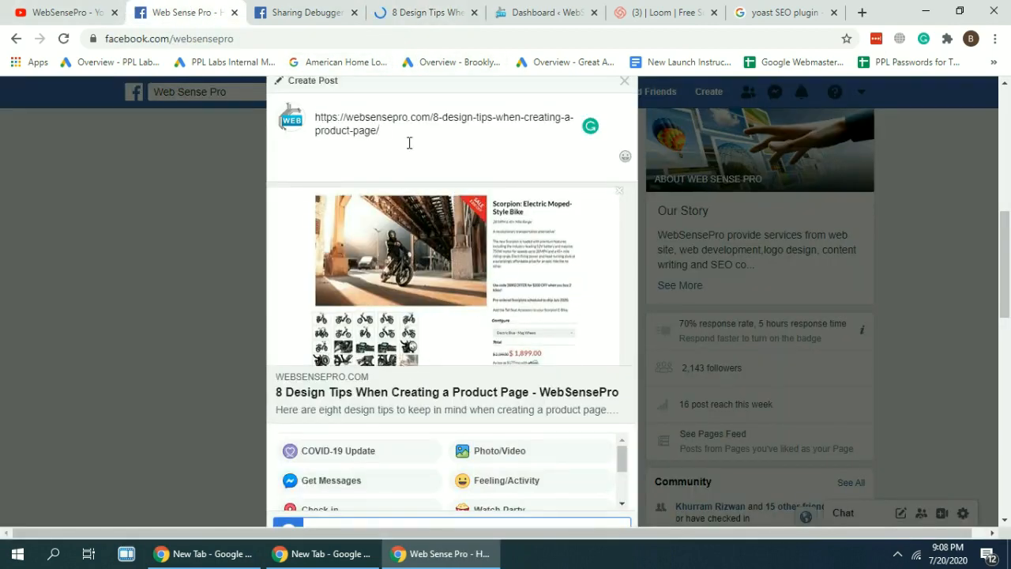
- Open the '8 Design Tips' post's Edit Post link in a new tab
left_click(426, 12)
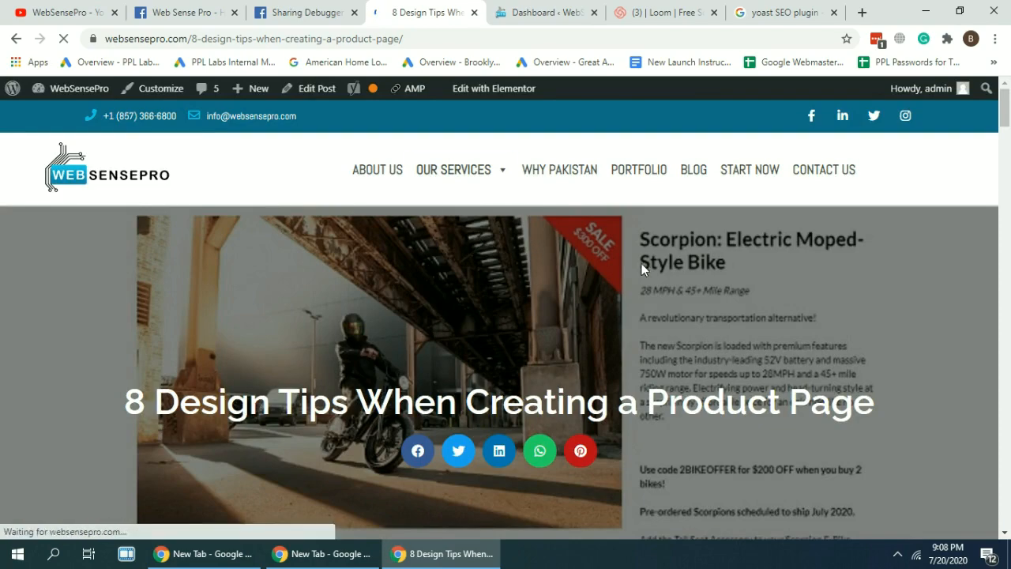
scroll("down", 3)
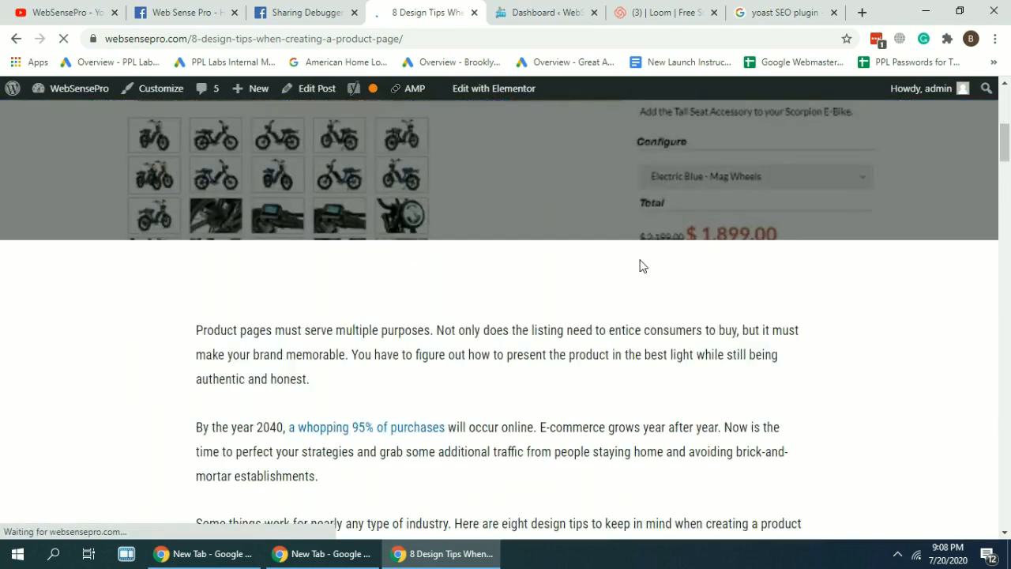
right_click(309, 88)
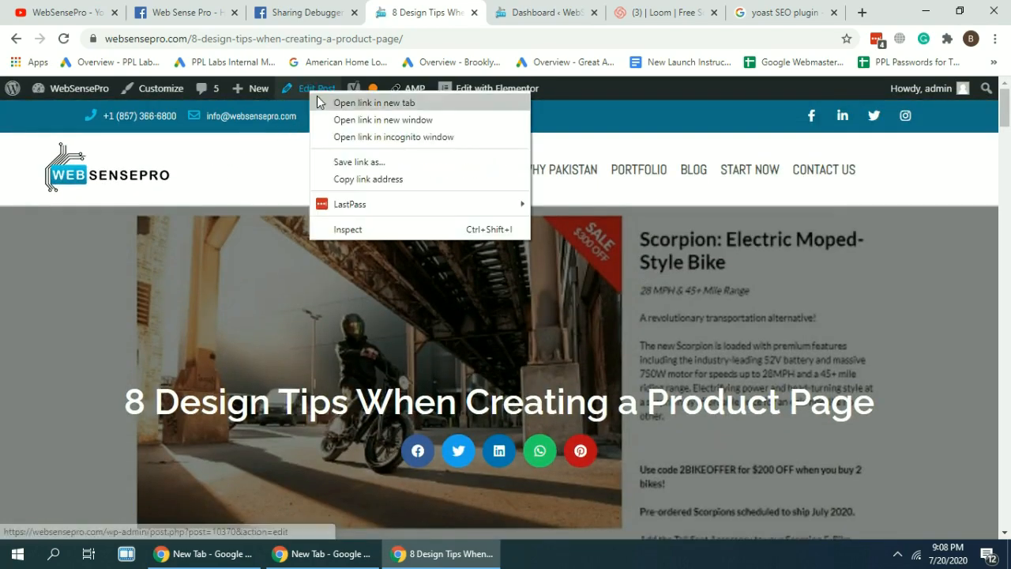
left_click(374, 102)
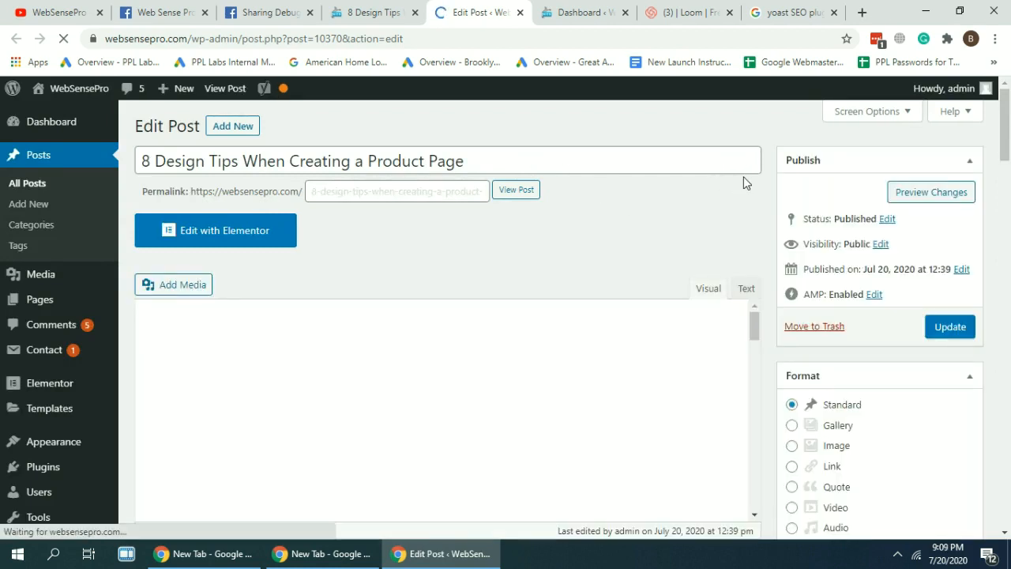
- Scroll the editor down to the Yoast SEO box with the 'design tips' keyphrase
scroll("down", 3)
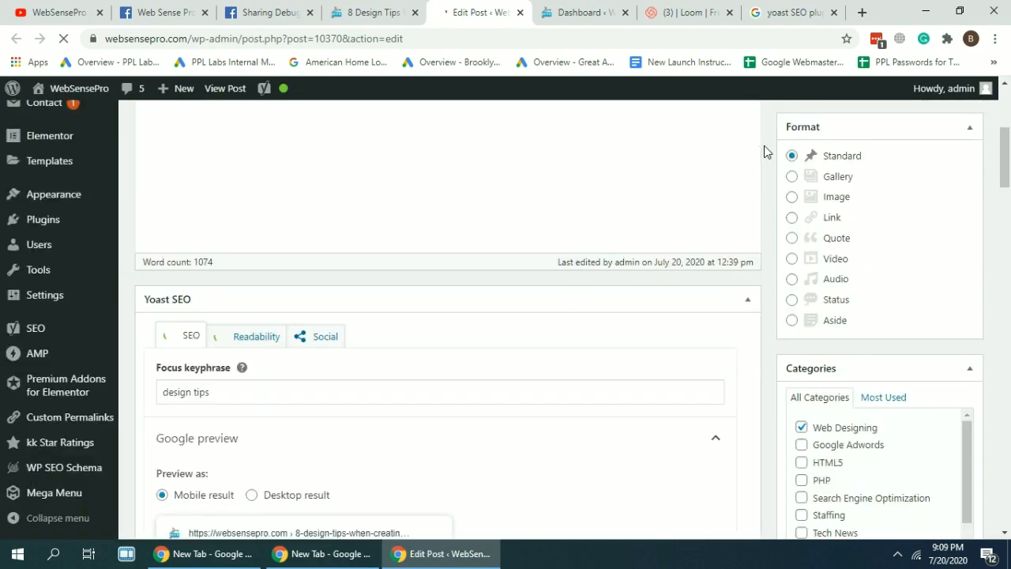
scroll("down", 3)
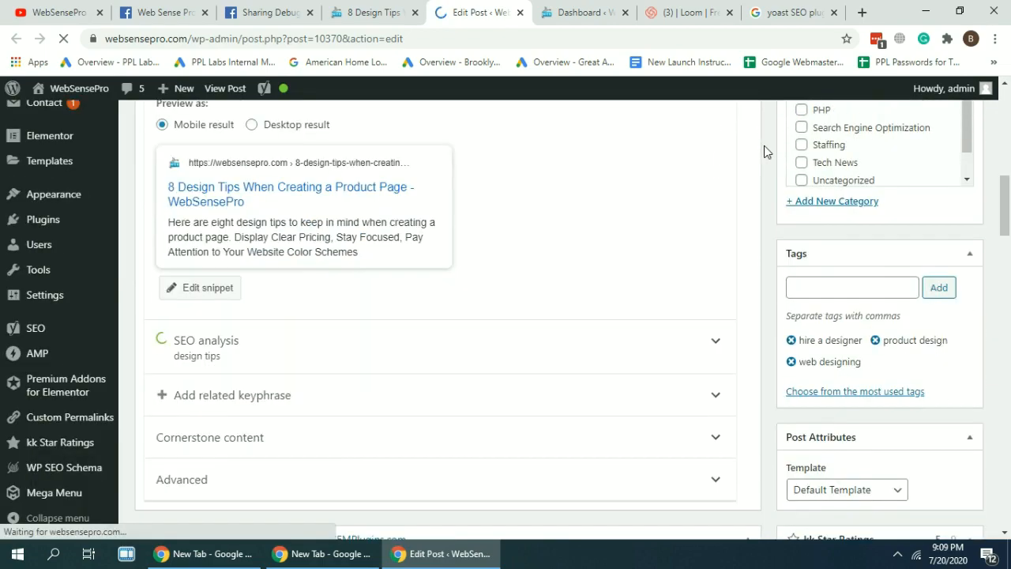
scroll("down", 3)
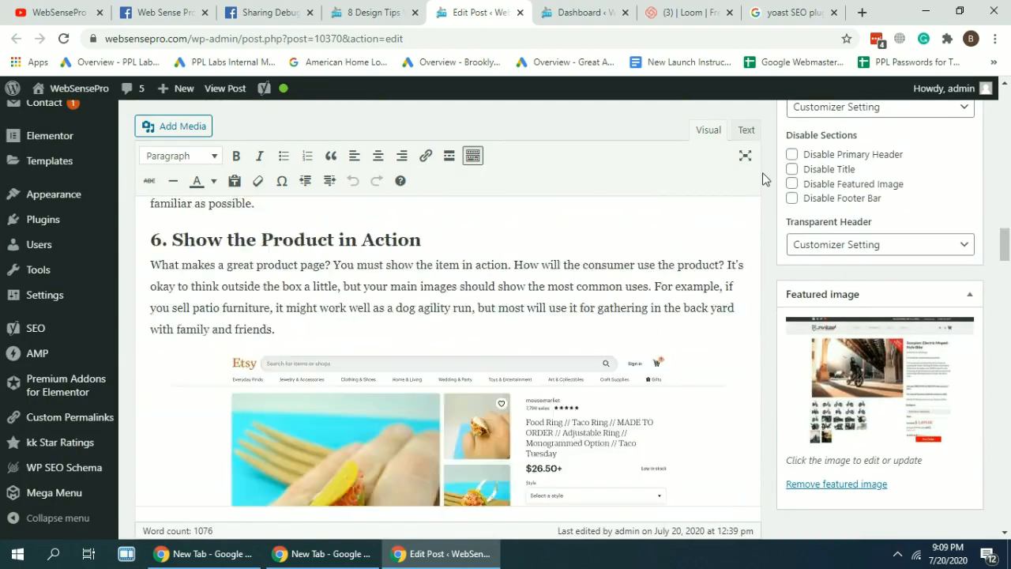
scroll("down", 3)
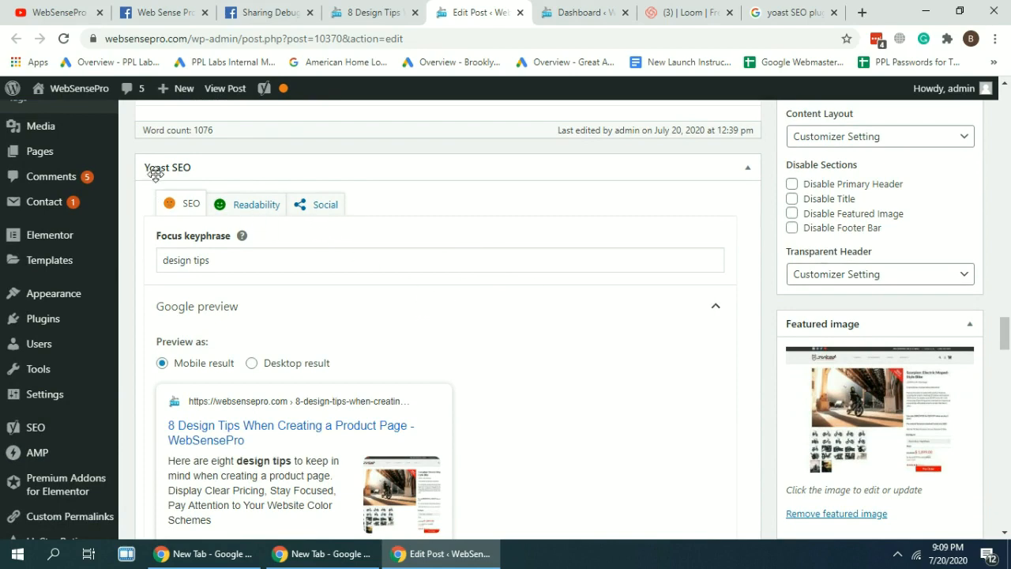
mouse_move(315, 203)
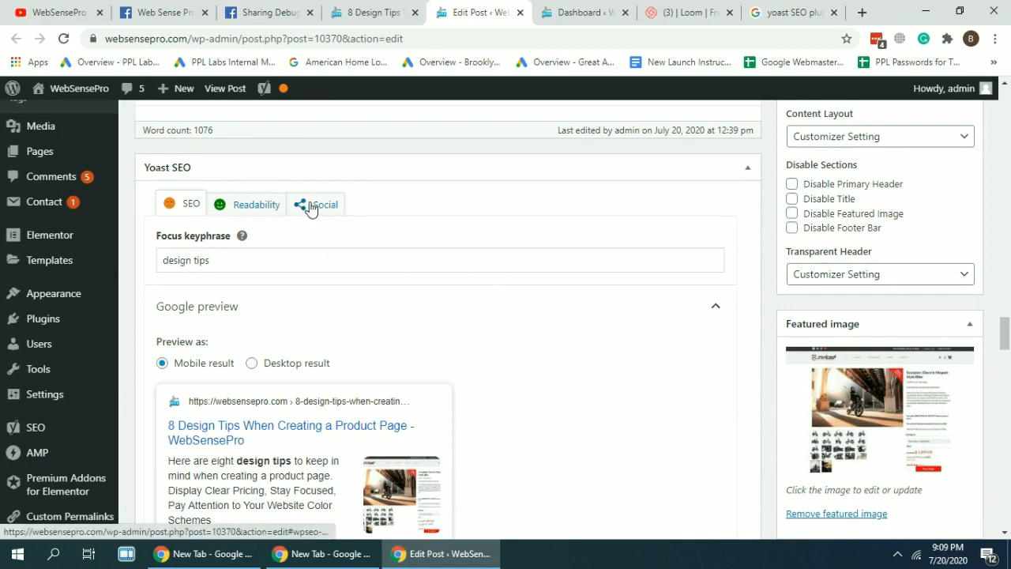
- Enter 'Test title' and 'Test description' in Yoast's Facebook fields and start uploading an image
left_click(315, 203)
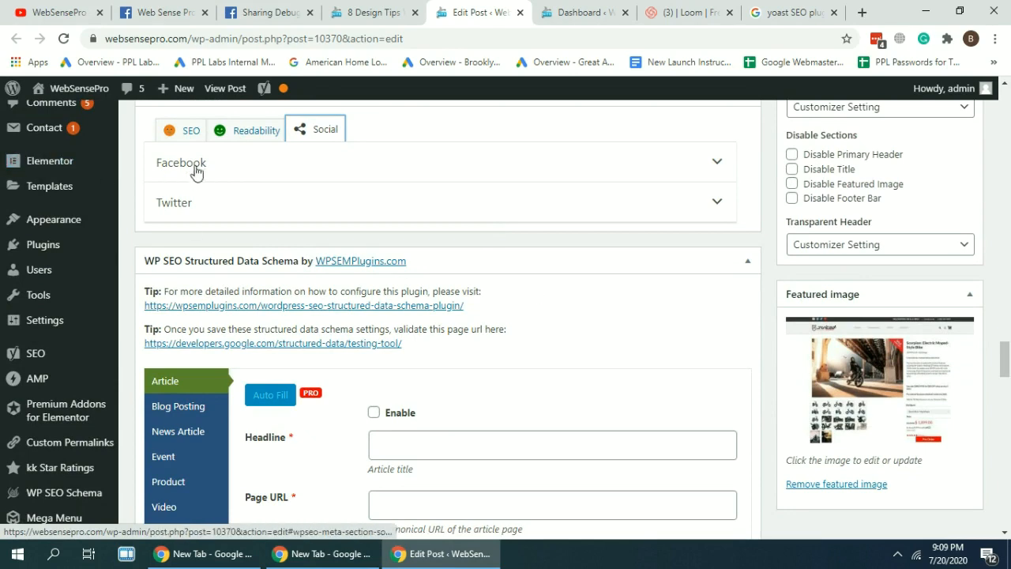
left_click(180, 163)
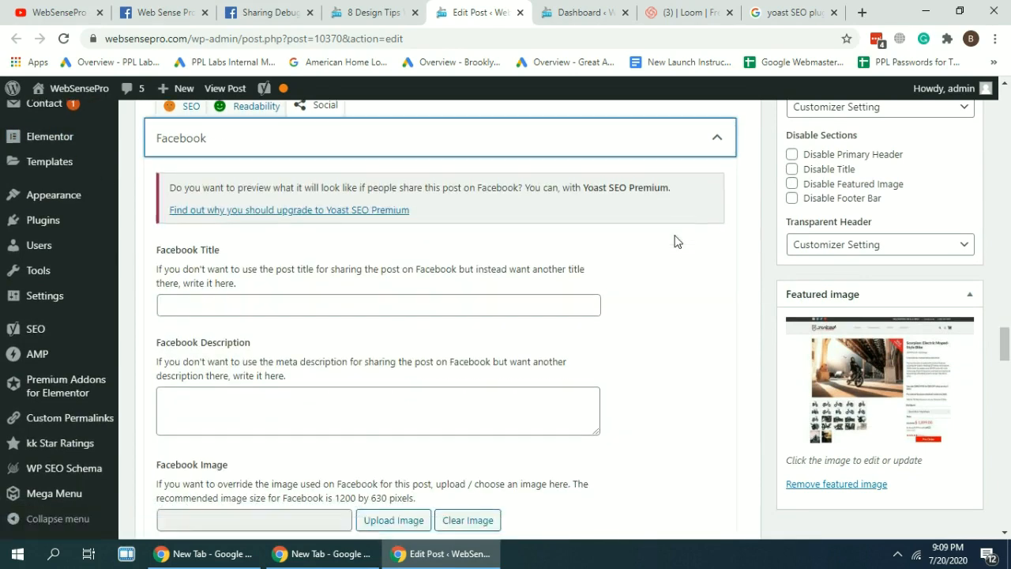
scroll("down", 3)
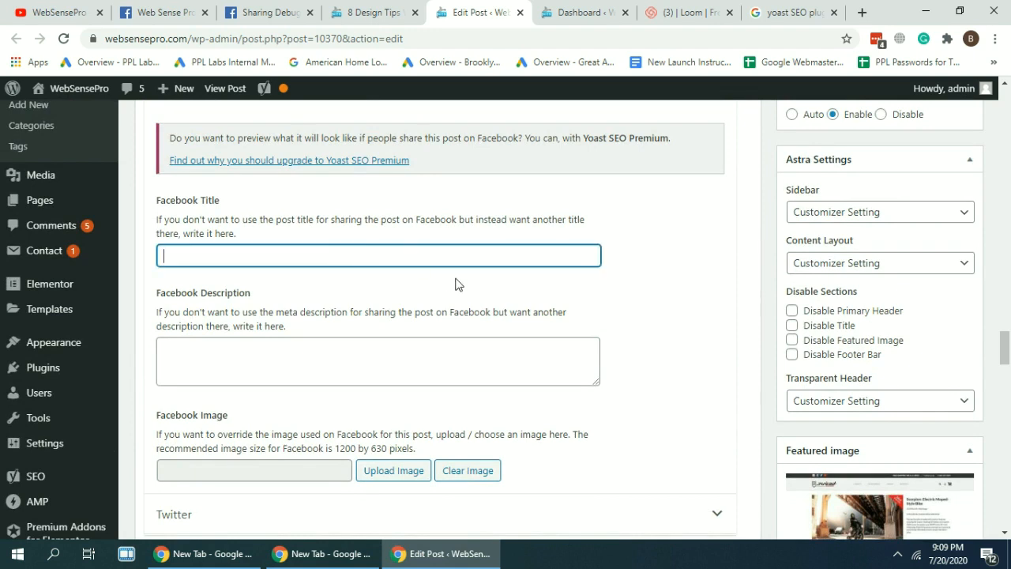
type("Test")
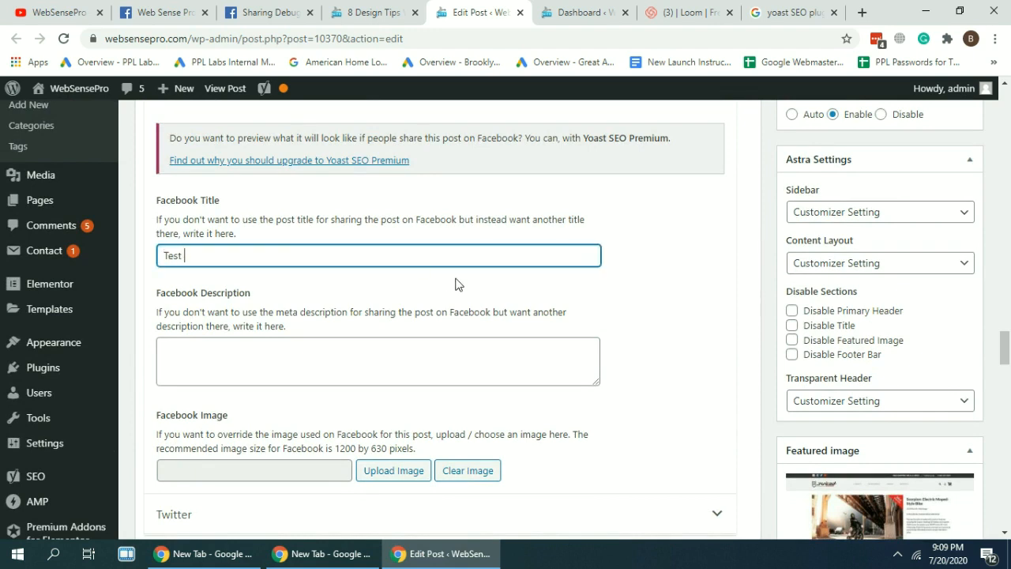
type("title")
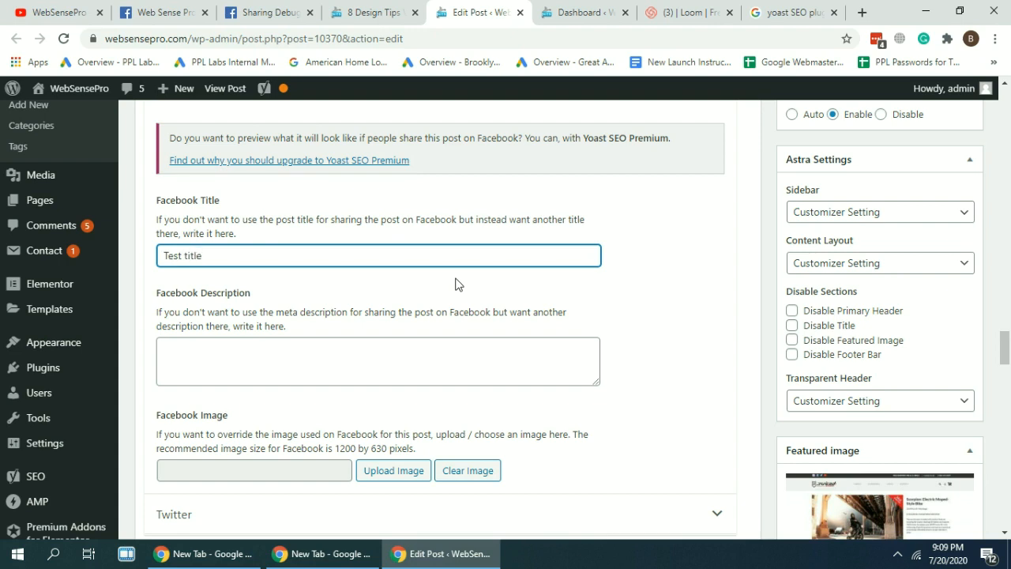
type("Test")
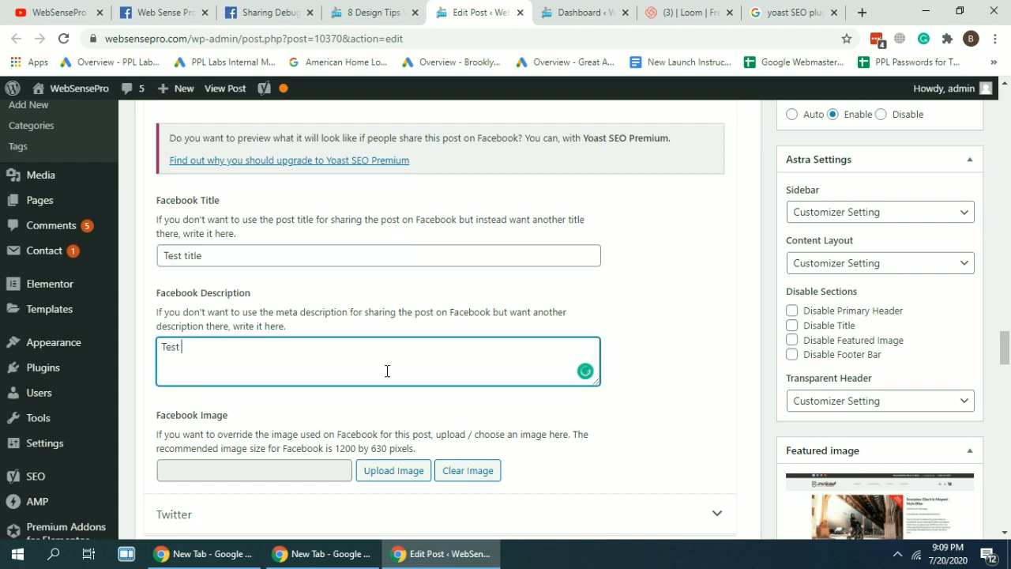
type("description")
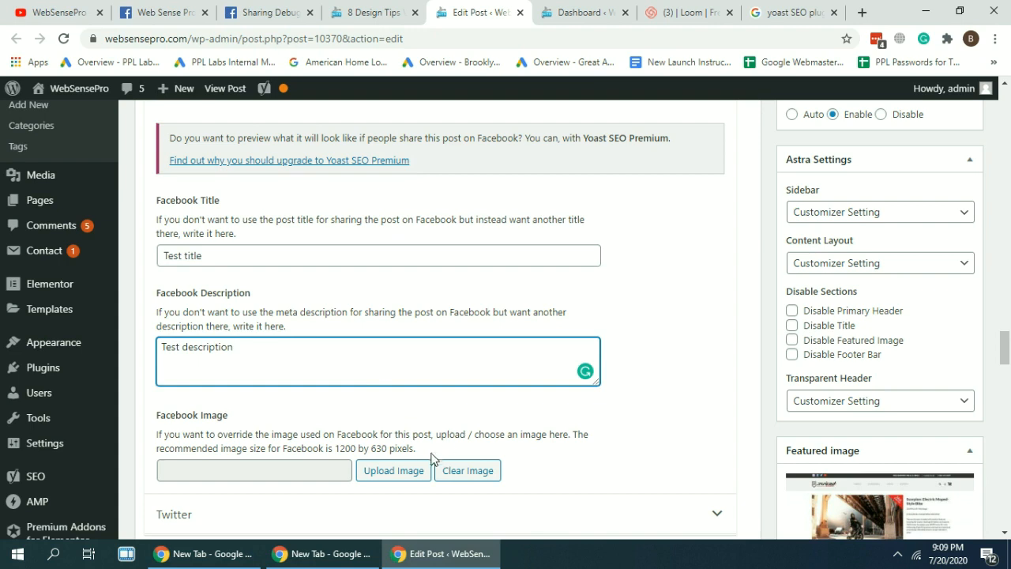
left_click(392, 470)
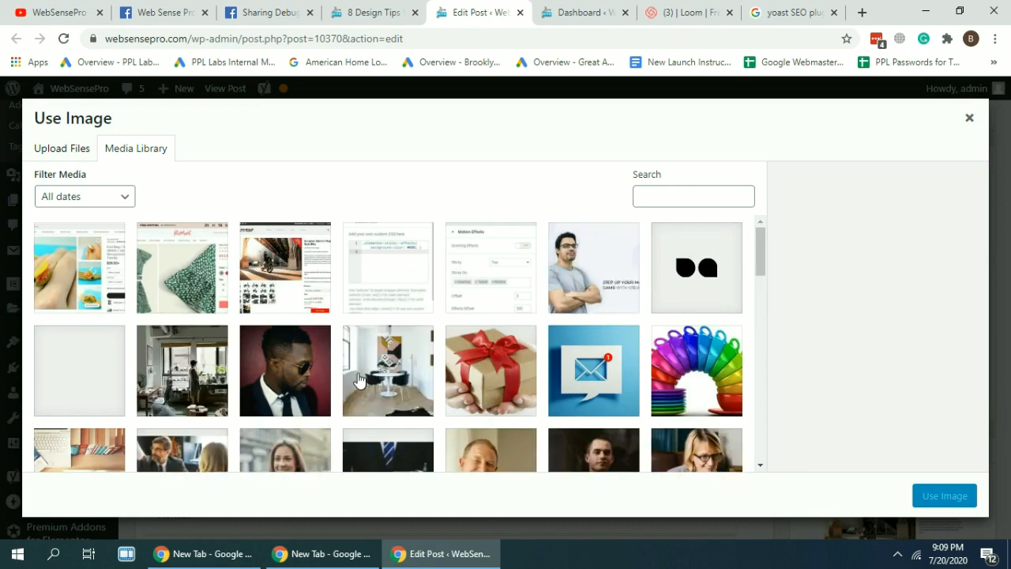
- Choose a Media Library image as the post's Facebook image
left_click(285, 371)
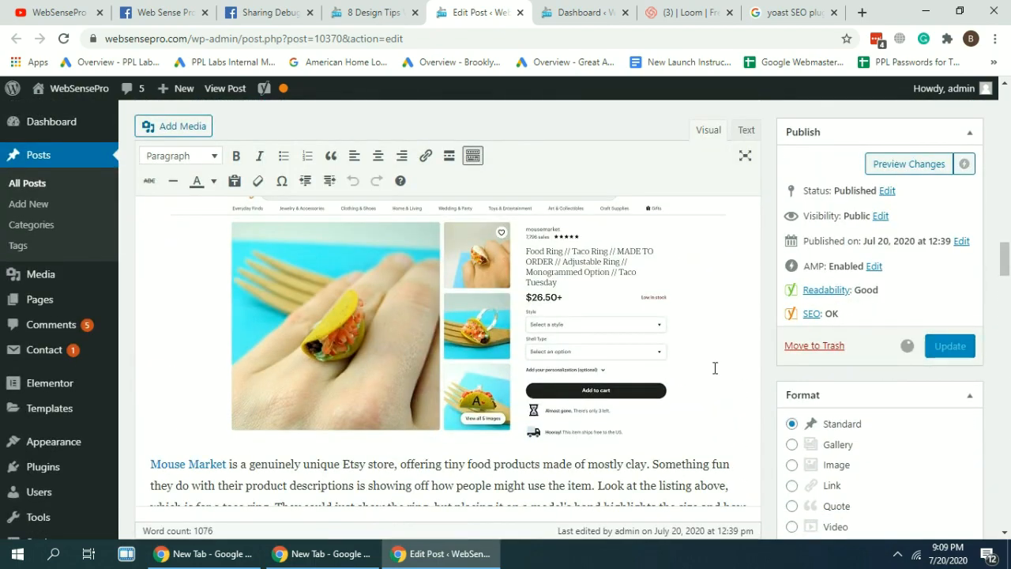
left_click(909, 163)
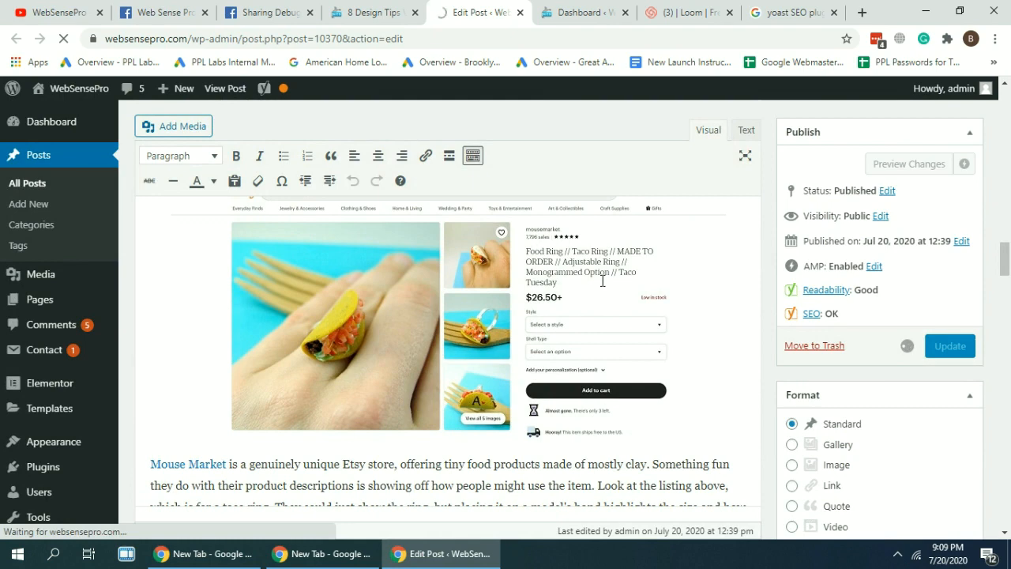
- Update the post, copy its live URL, and switch to the Sharing Debugger
left_click(949, 345)
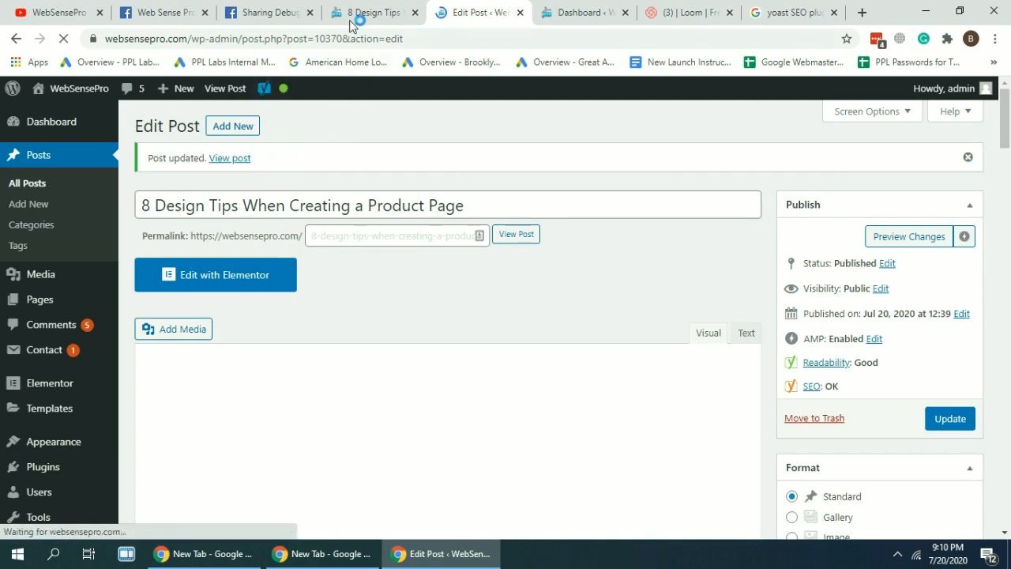
left_click(371, 12)
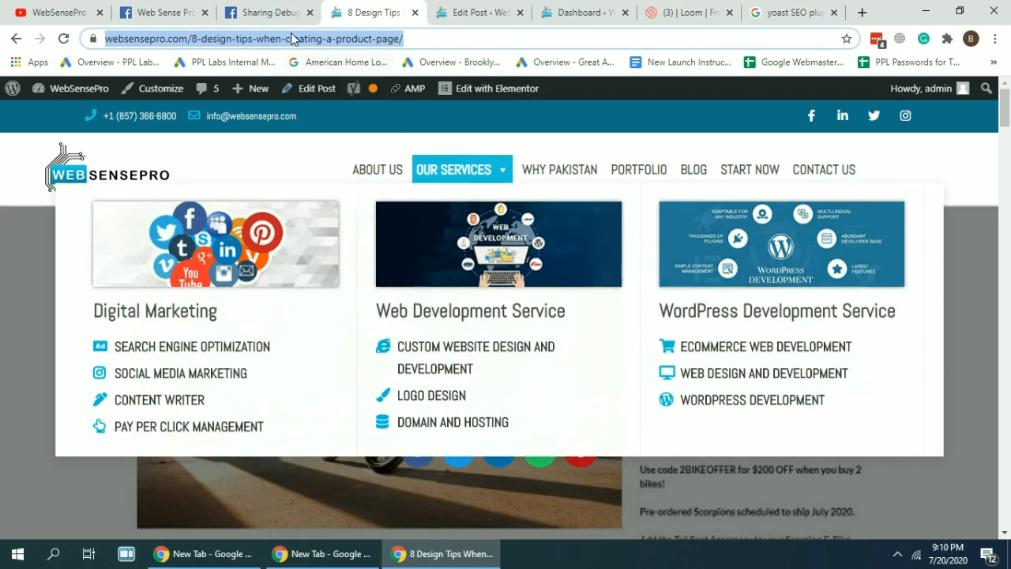
left_click(265, 12)
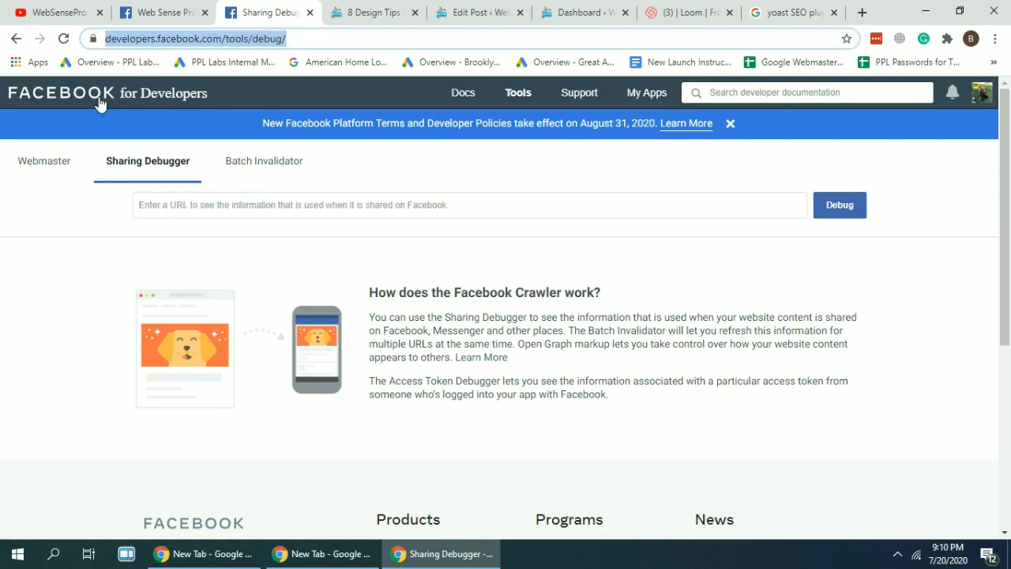
left_click(193, 38)
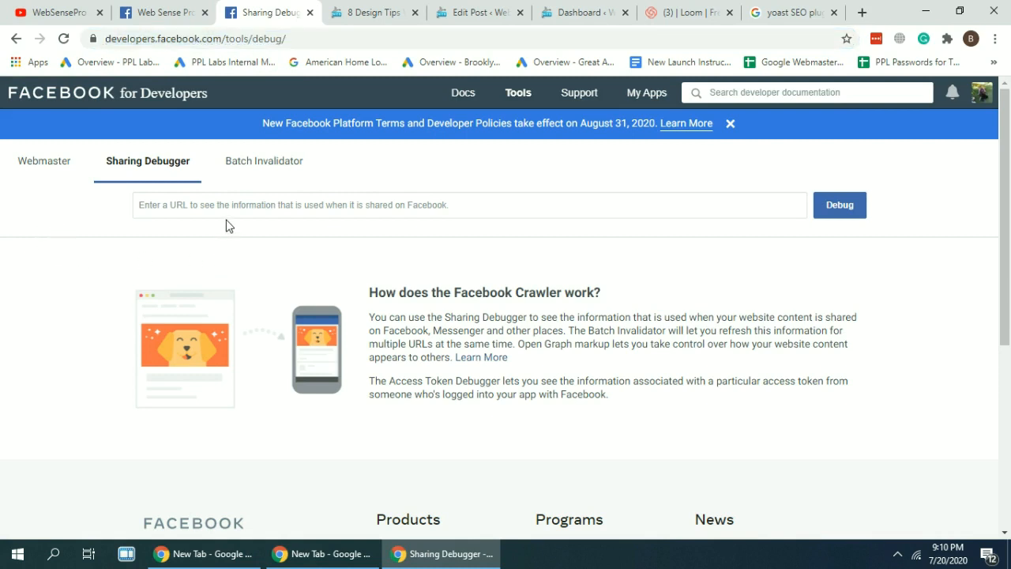
type("https://websensepro.com/8-design-tips-when-creating-a-product-page/")
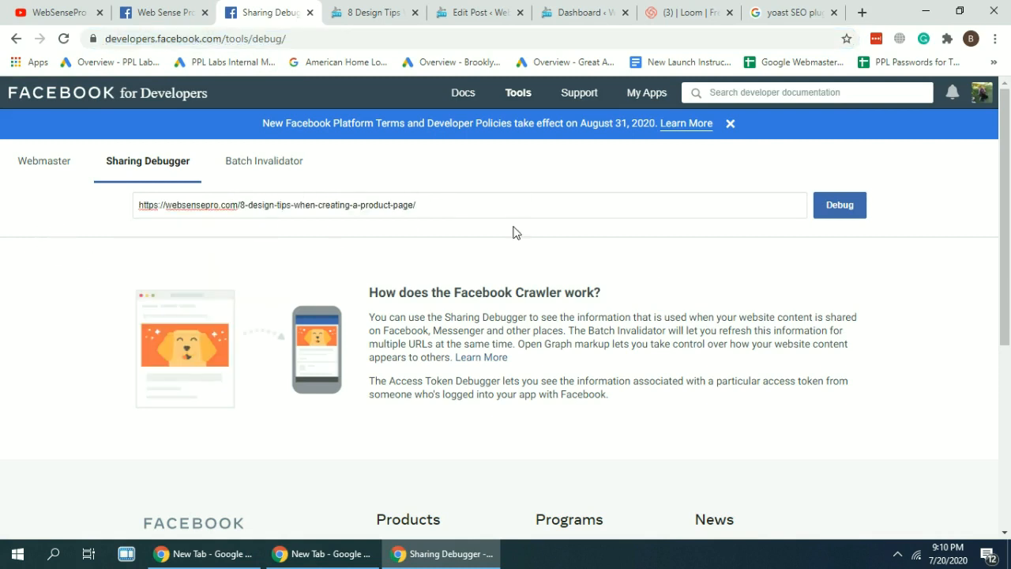
left_click(840, 204)
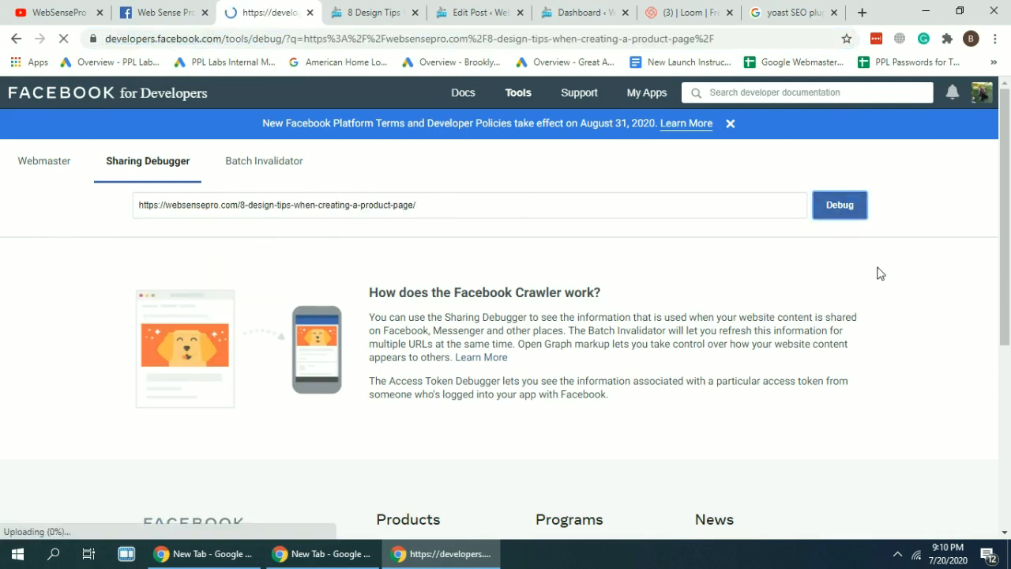
left_click(839, 204)
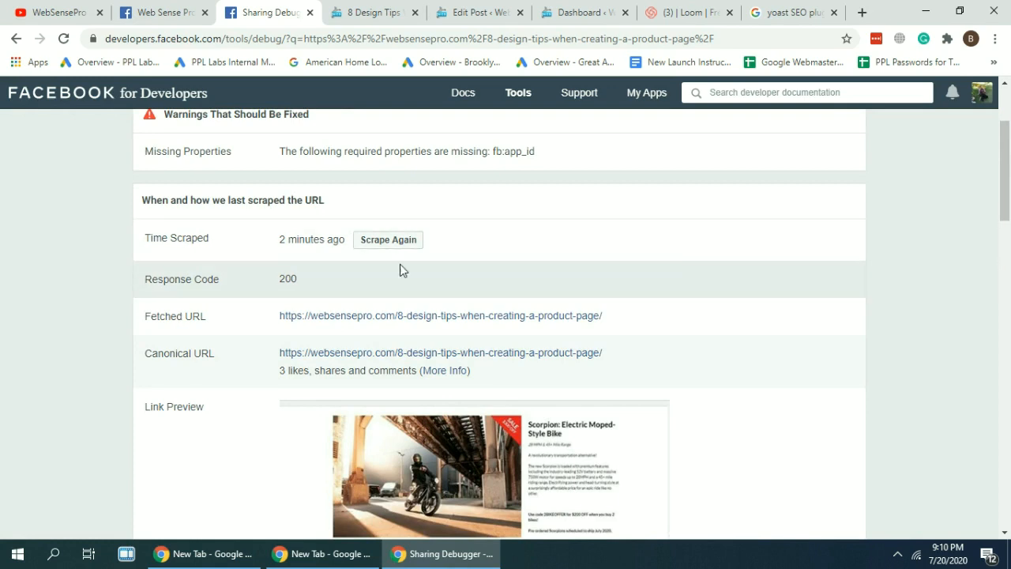
left_click(388, 240)
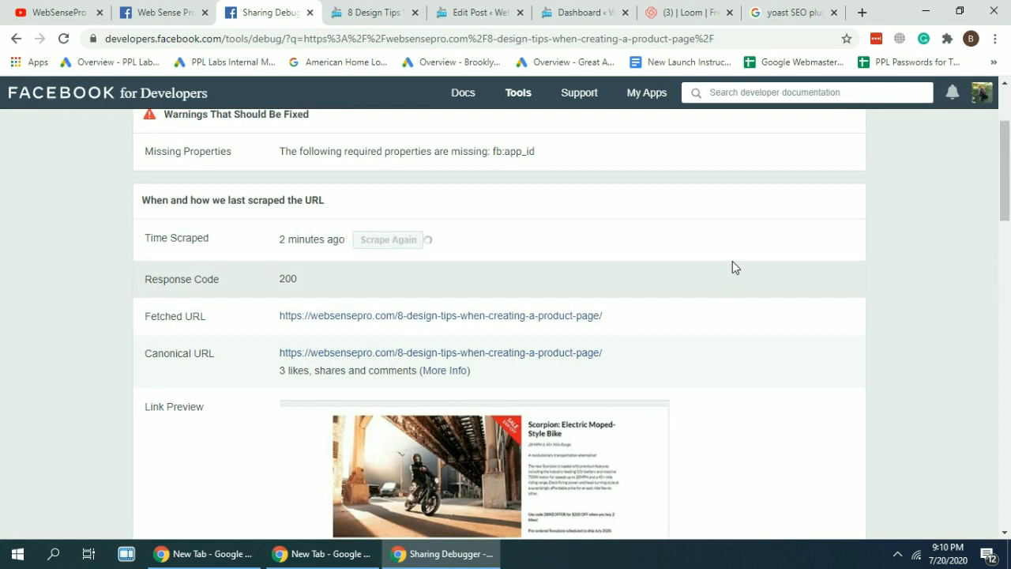
mouse_move(750, 229)
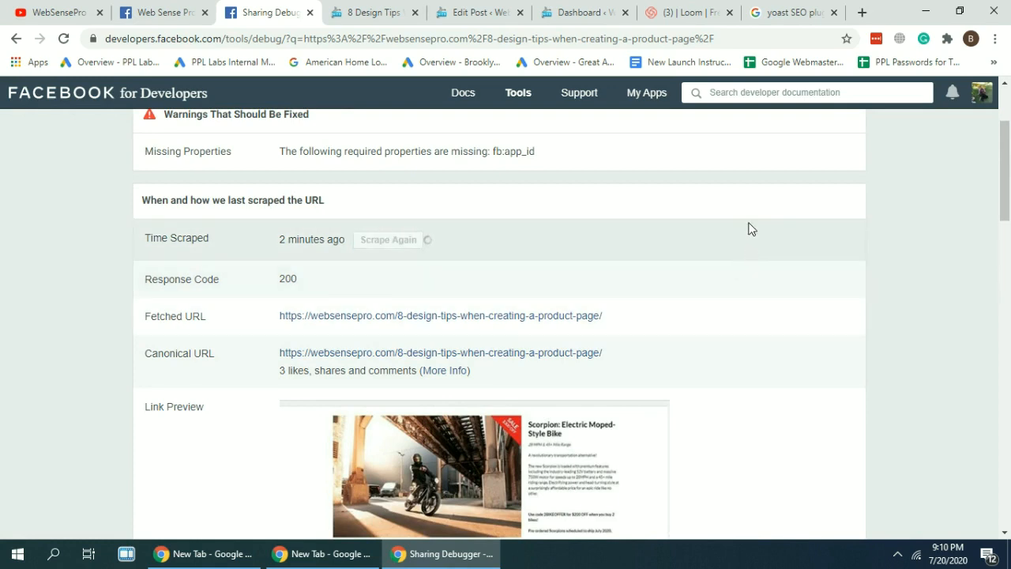
left_click(388, 240)
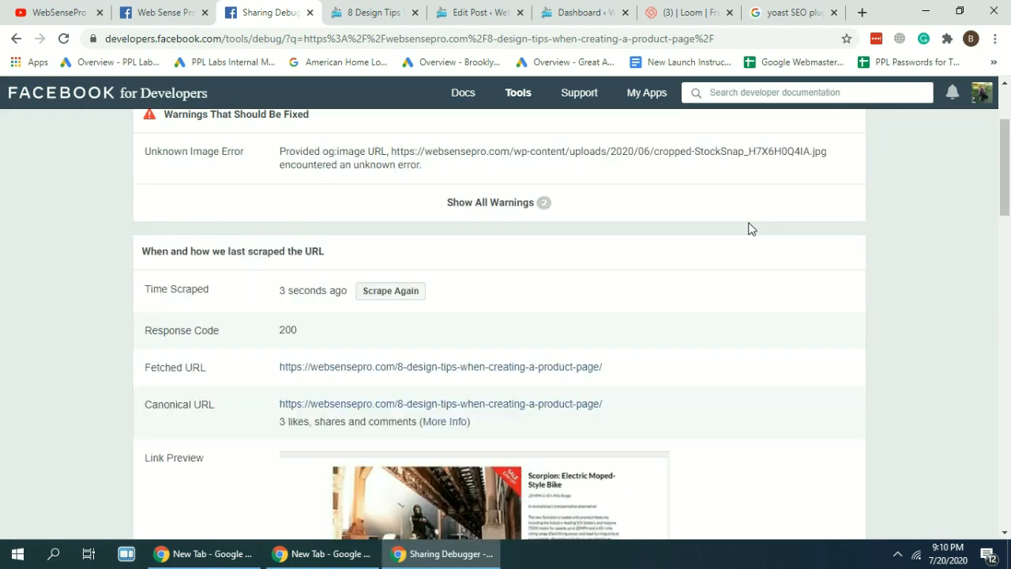
- Re-scrape the post until the preview shows the new image and 'Test title'
scroll("down", 3)
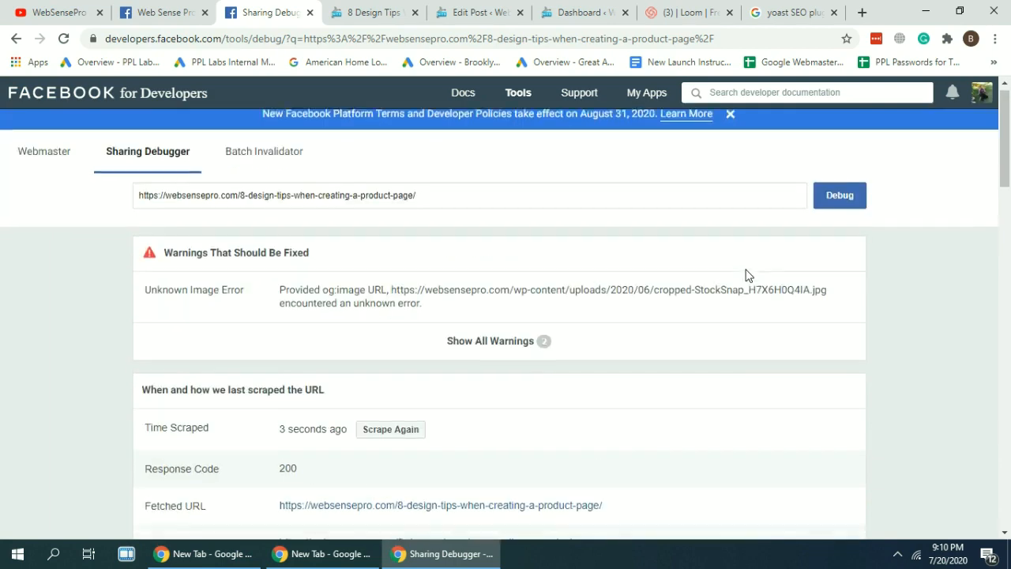
scroll("down", 3)
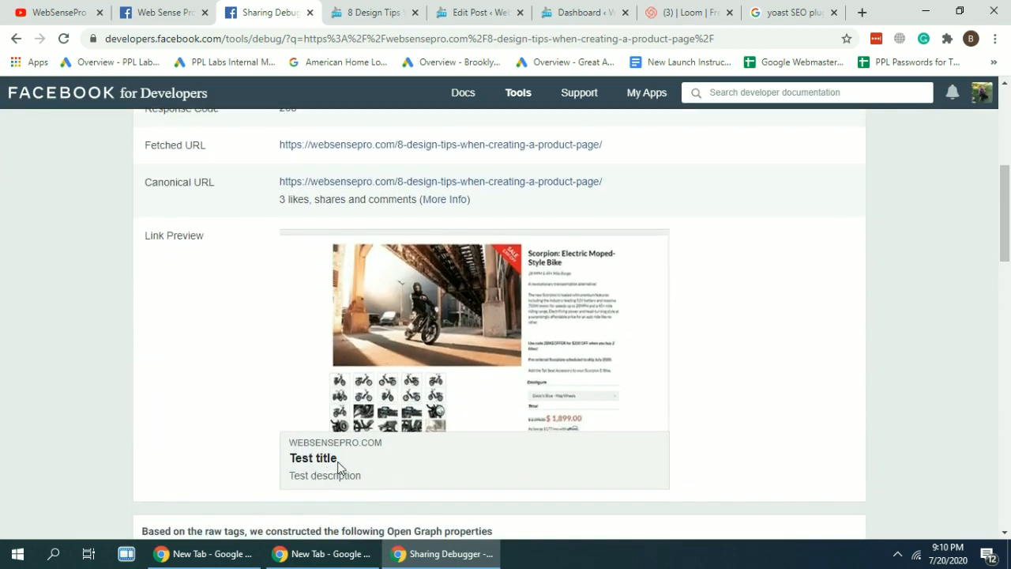
mouse_move(293, 485)
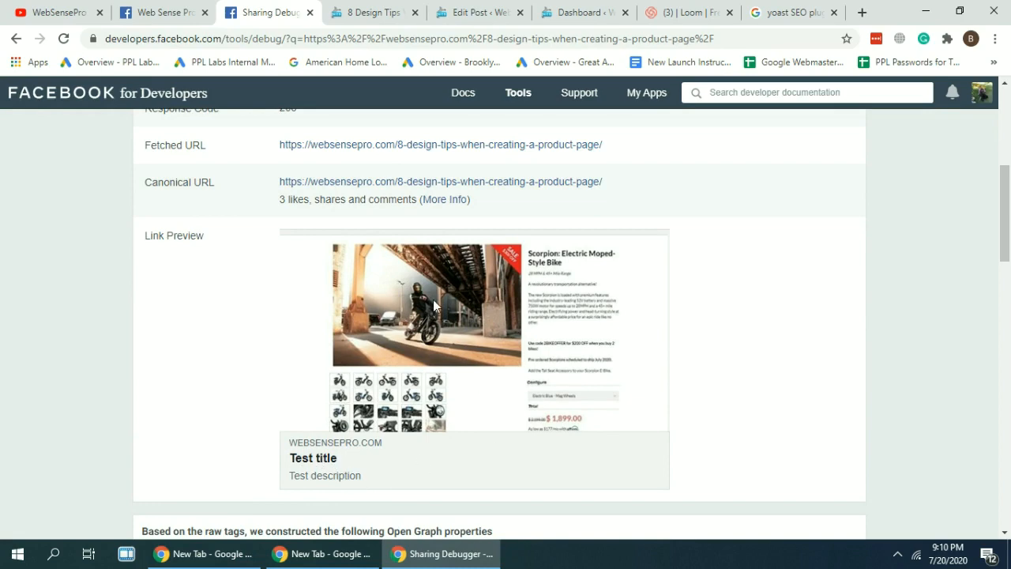
scroll("down", 3)
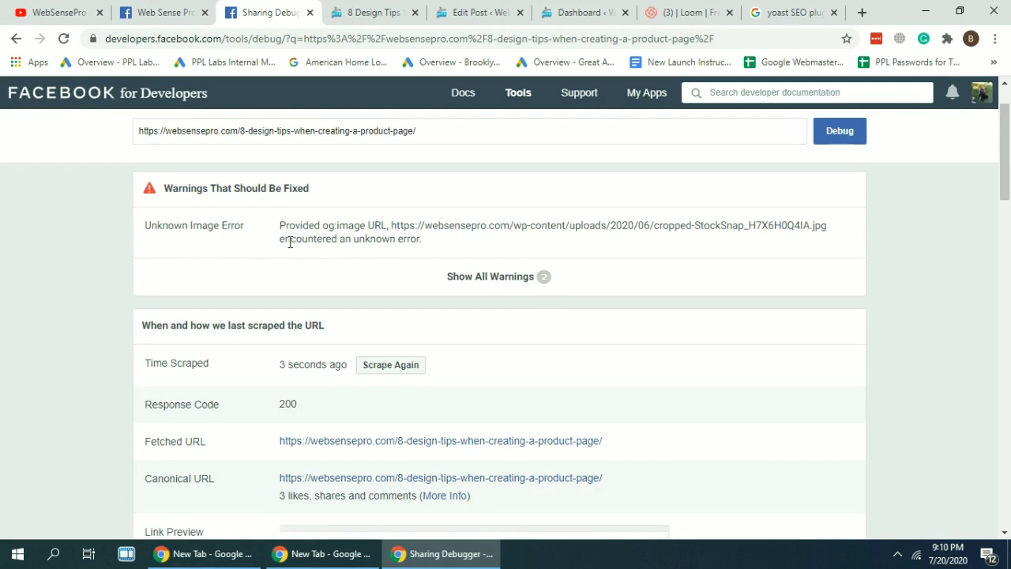
mouse_move(521, 258)
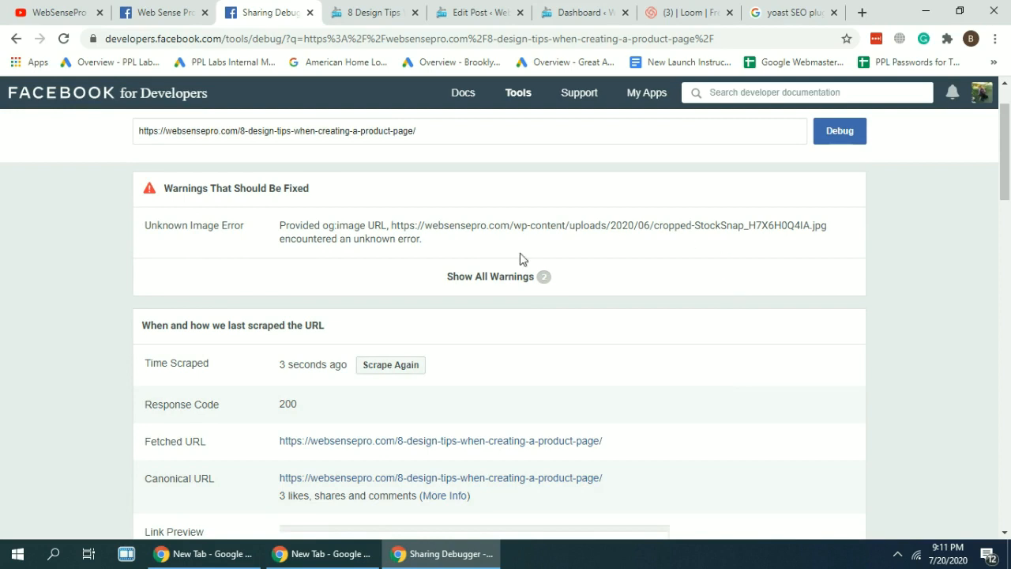
scroll("down", 3)
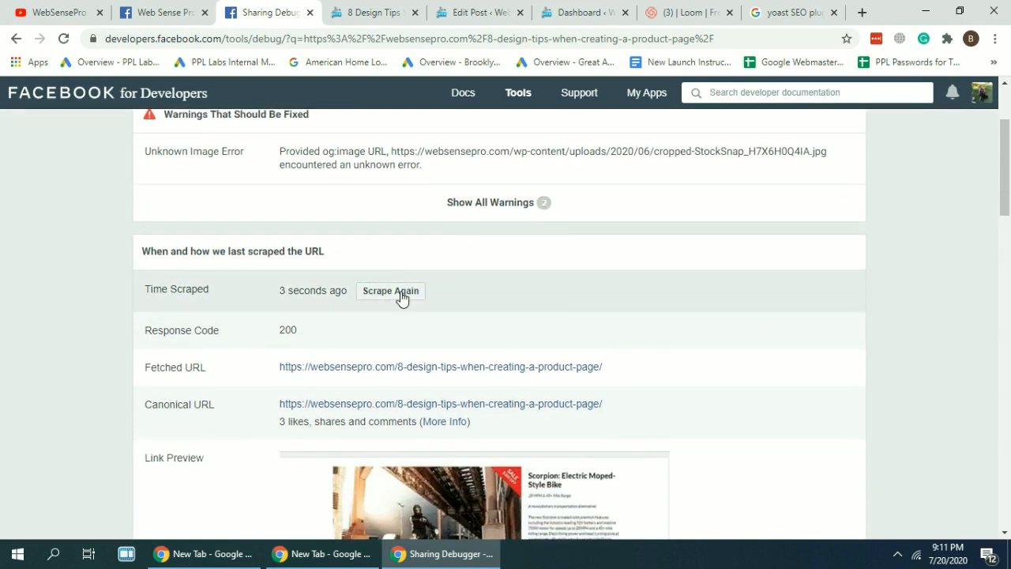
left_click(390, 291)
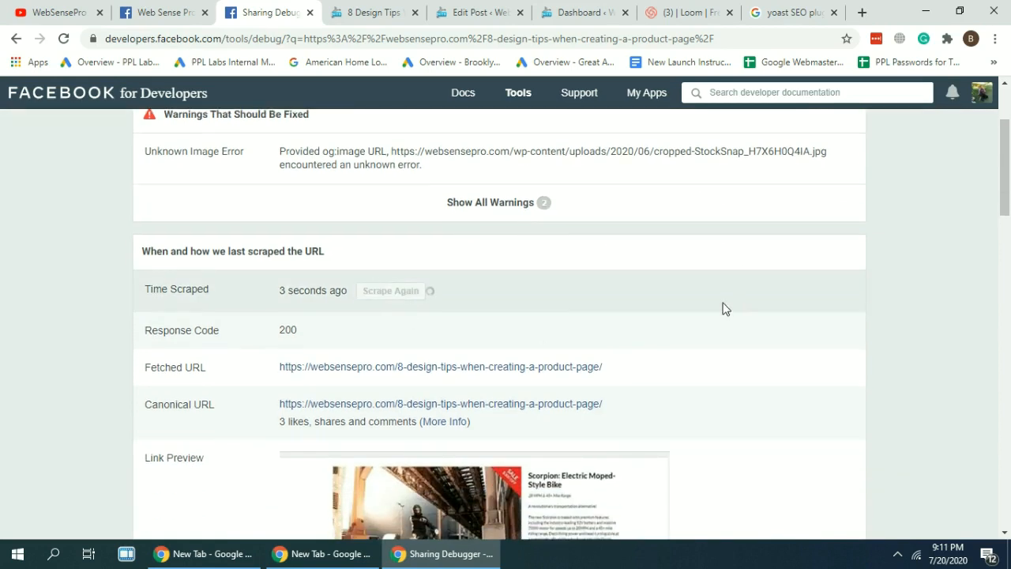
mouse_move(650, 266)
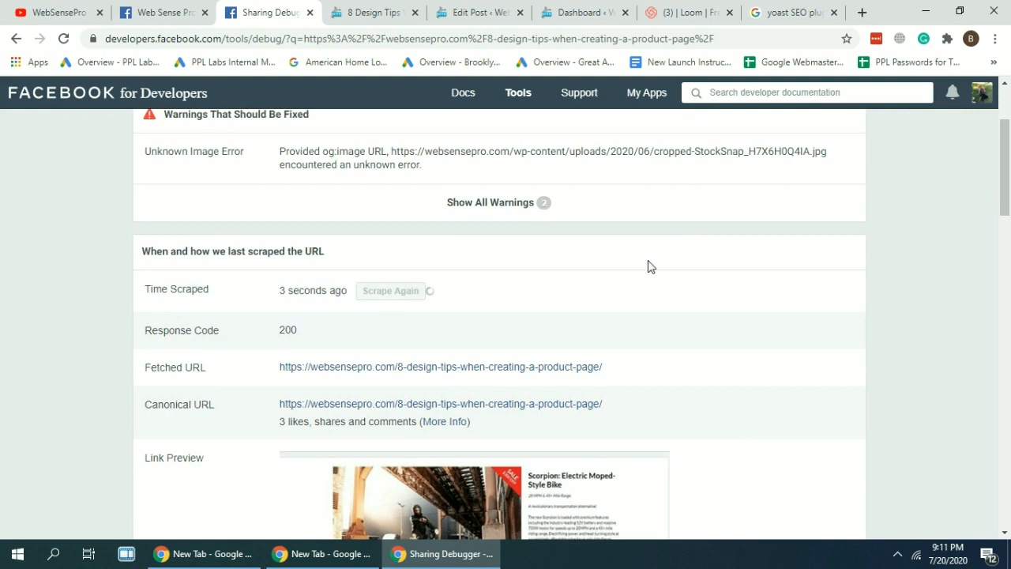
left_click(390, 290)
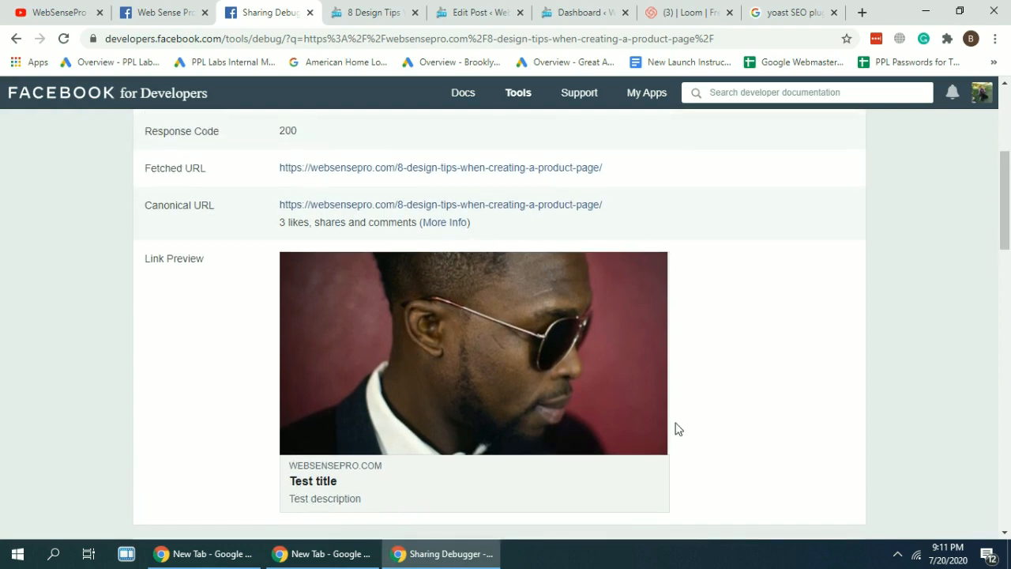
left_click(154, 12)
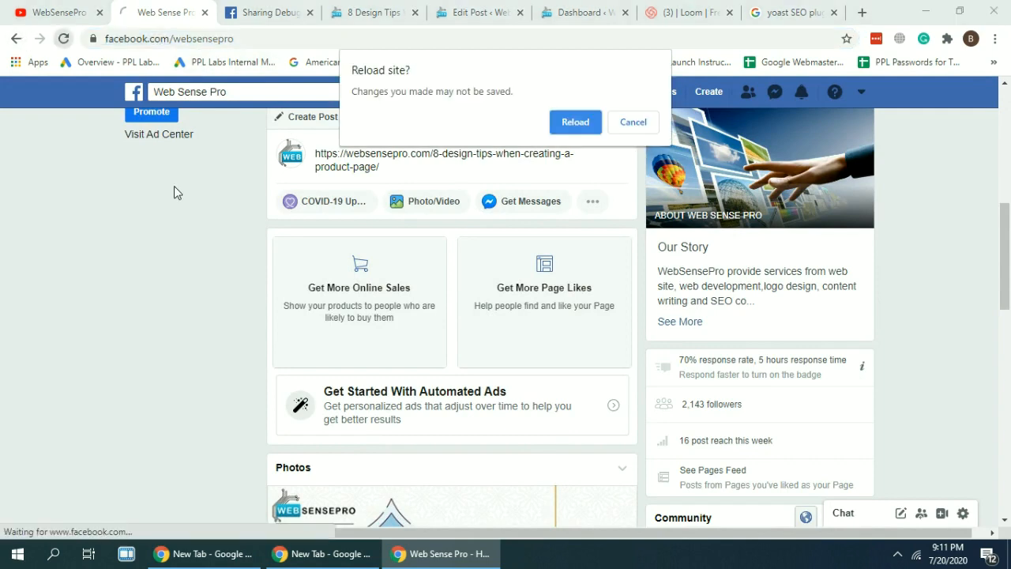
- Reload the Web Sense Pro page to discard the draft, copying the post URL again
left_click(575, 122)
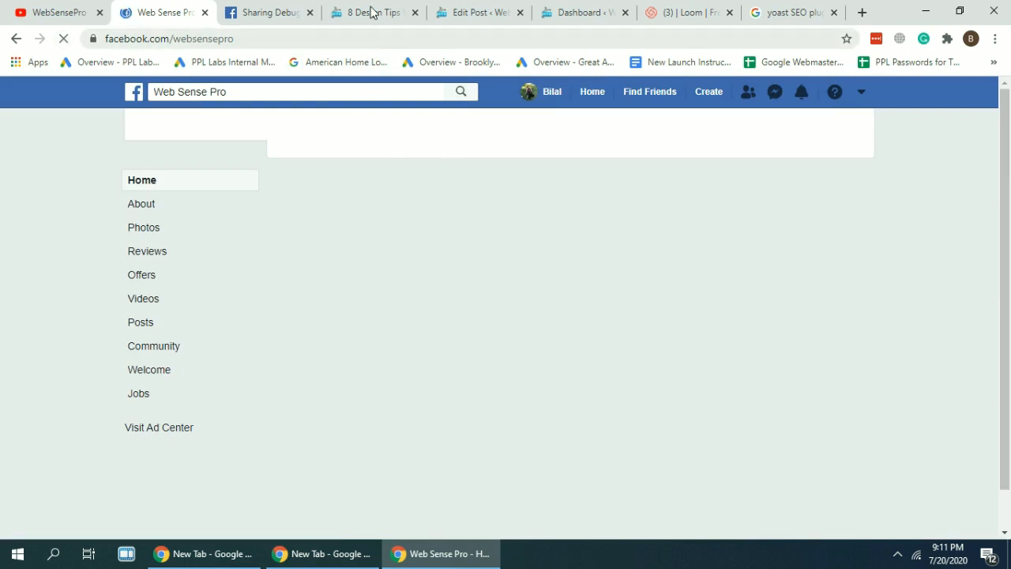
left_click(371, 12)
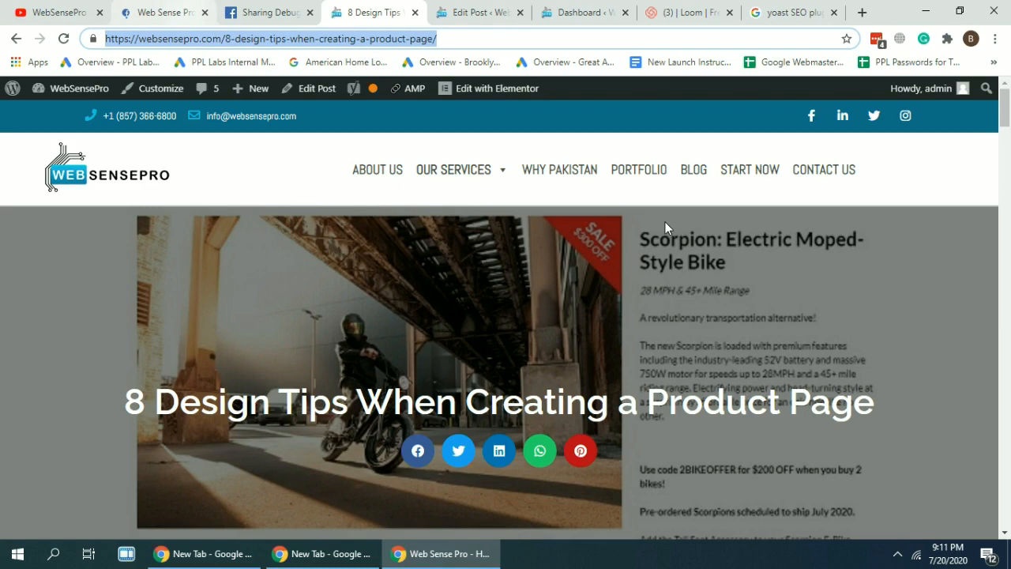
left_click(162, 12)
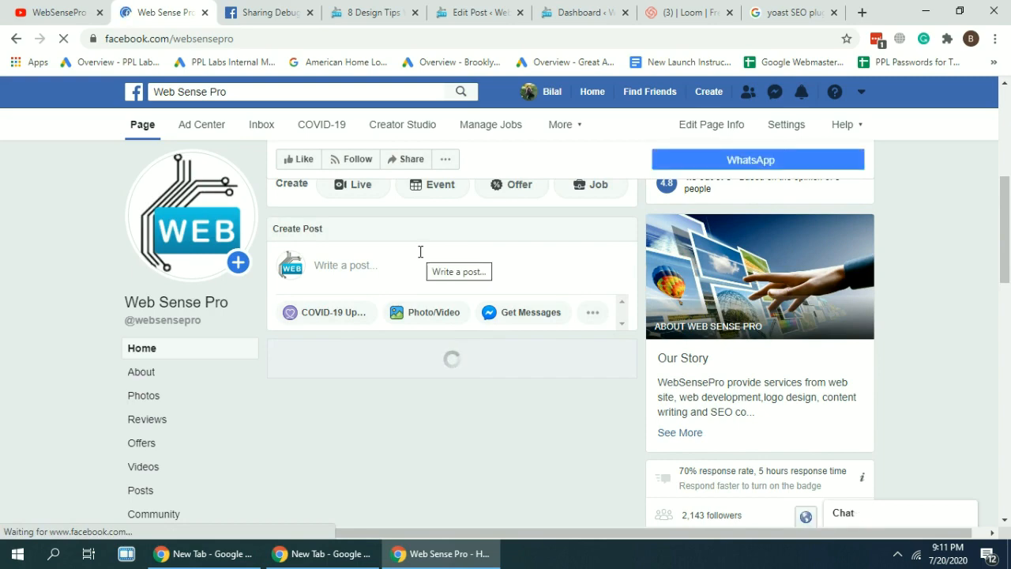
- Start a Facebook page post with the '8 design tips when creating a product page' blog link
left_click(345, 265)
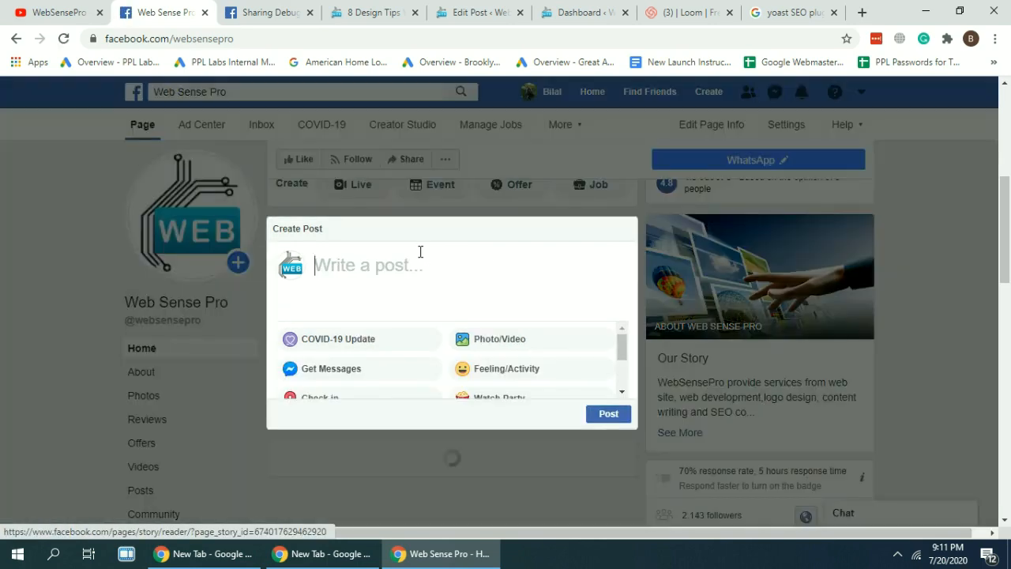
type("https://websensepro.com/8-design-tips-when-creating-a-product-page/")
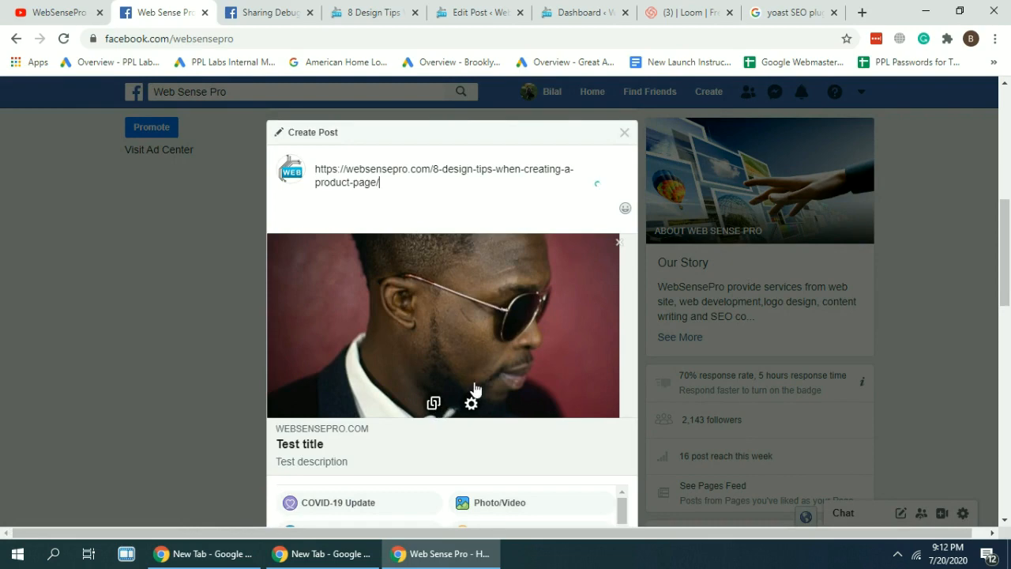
double_click(299, 443)
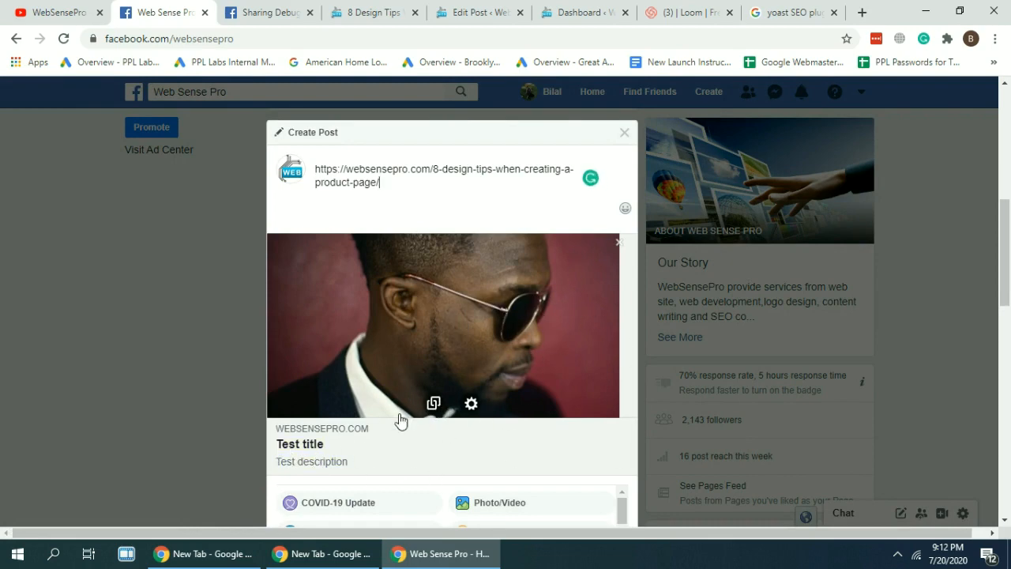
mouse_move(501, 326)
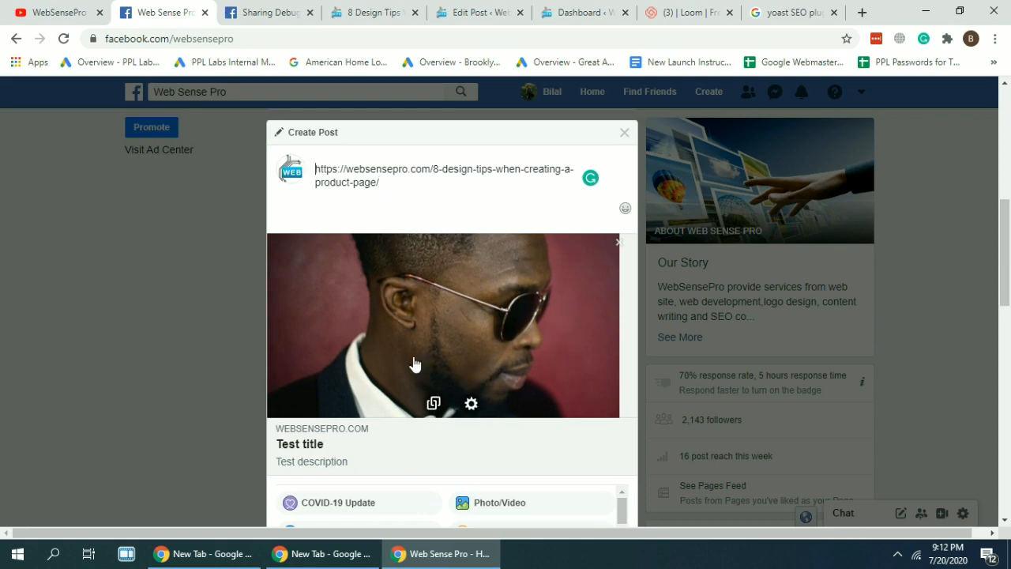
mouse_move(404, 290)
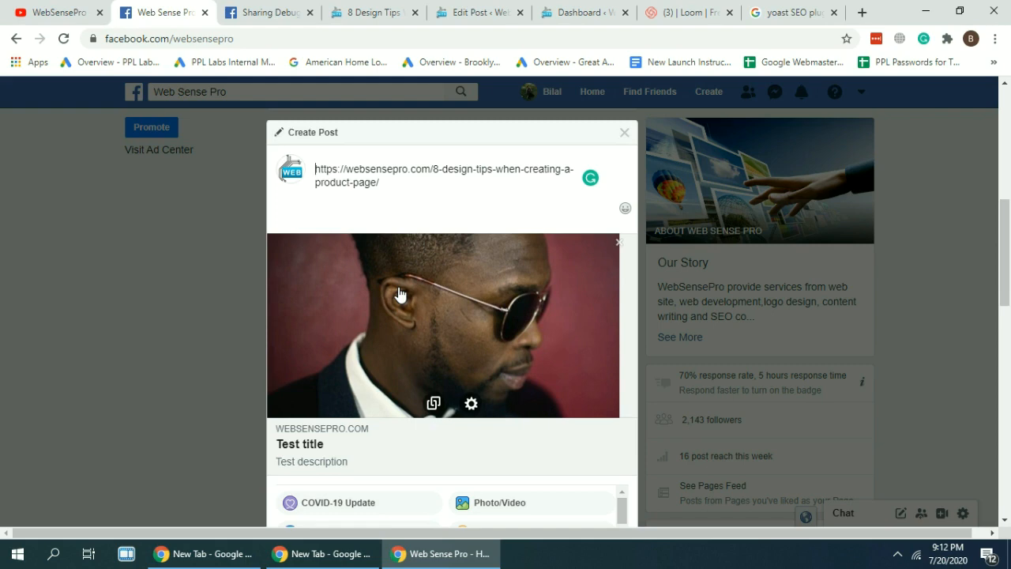
mouse_move(509, 277)
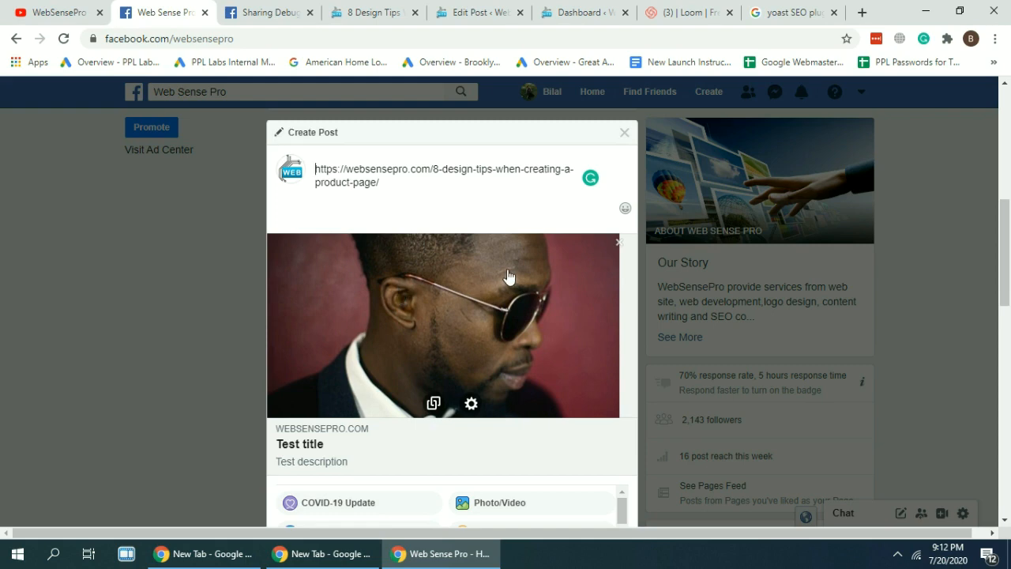